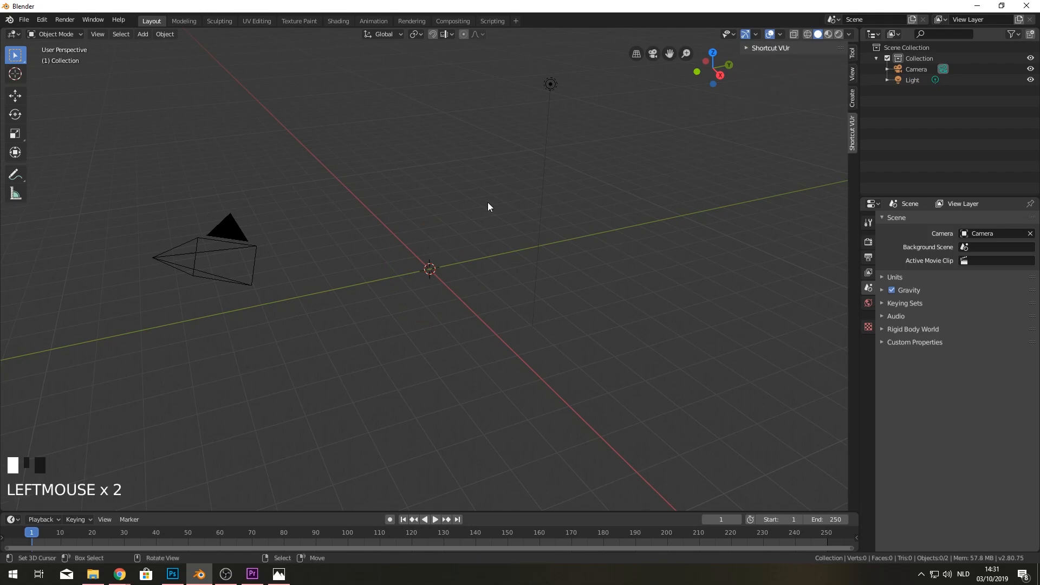
# - Add a cylinder and rotate it 90 degrees on X so it lies on its side
pyautogui.press('shift+a')
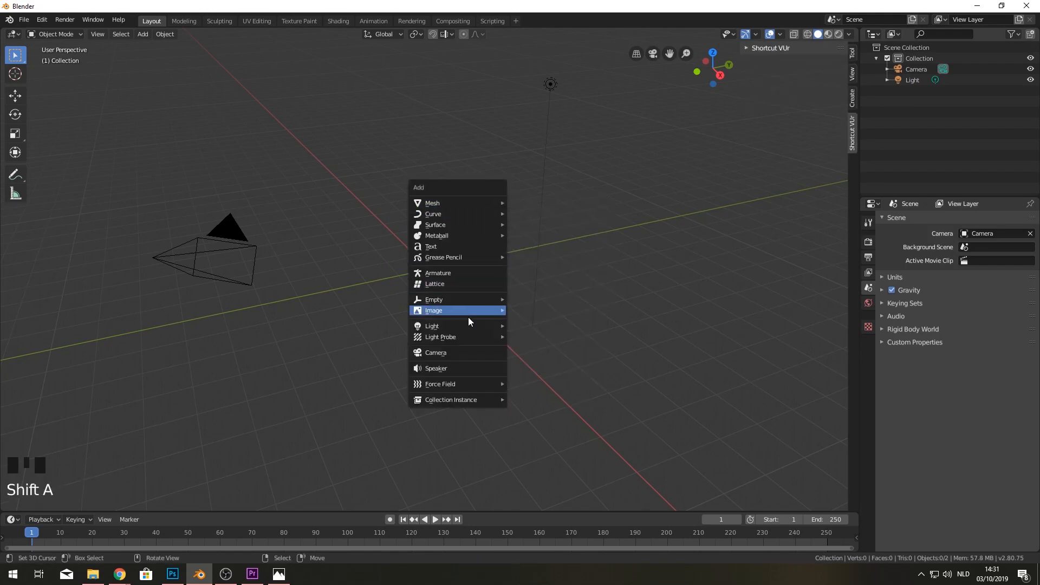
pyautogui.moveTo(433, 204)
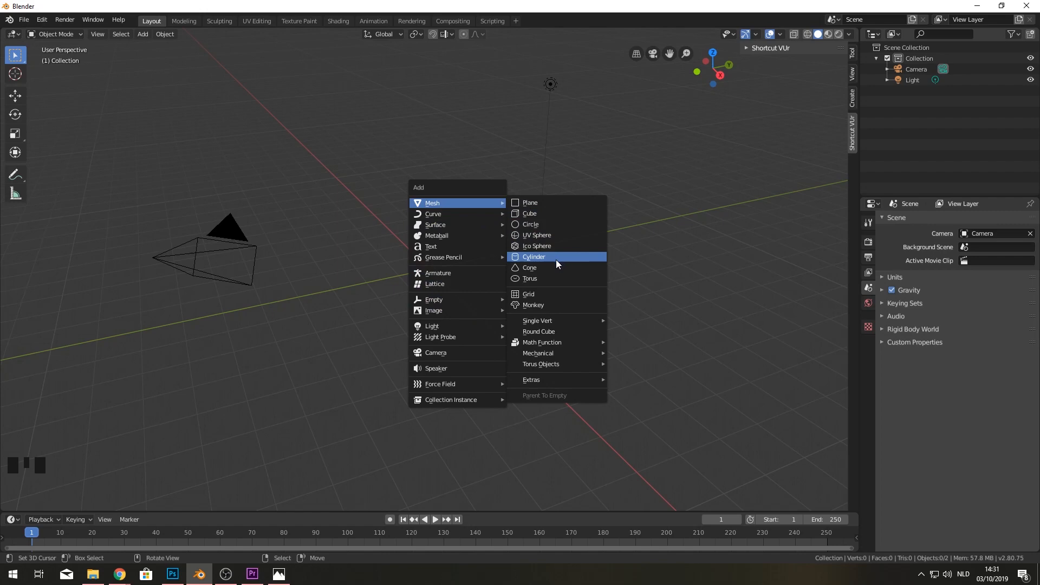
pyautogui.click(534, 256)
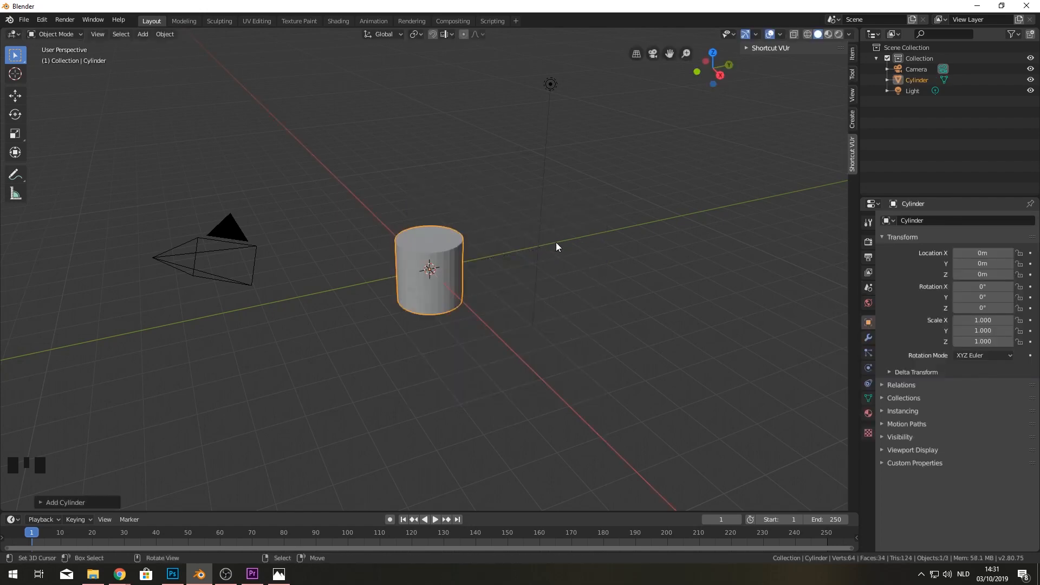
pyautogui.press('r')
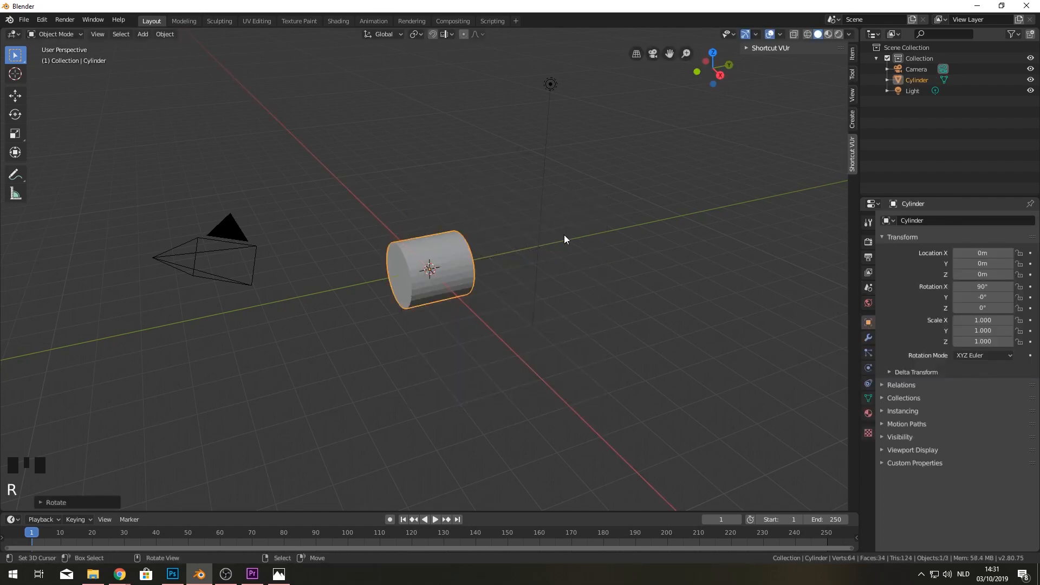
pyautogui.moveTo(566, 239); pyautogui.dragTo(501, 212)
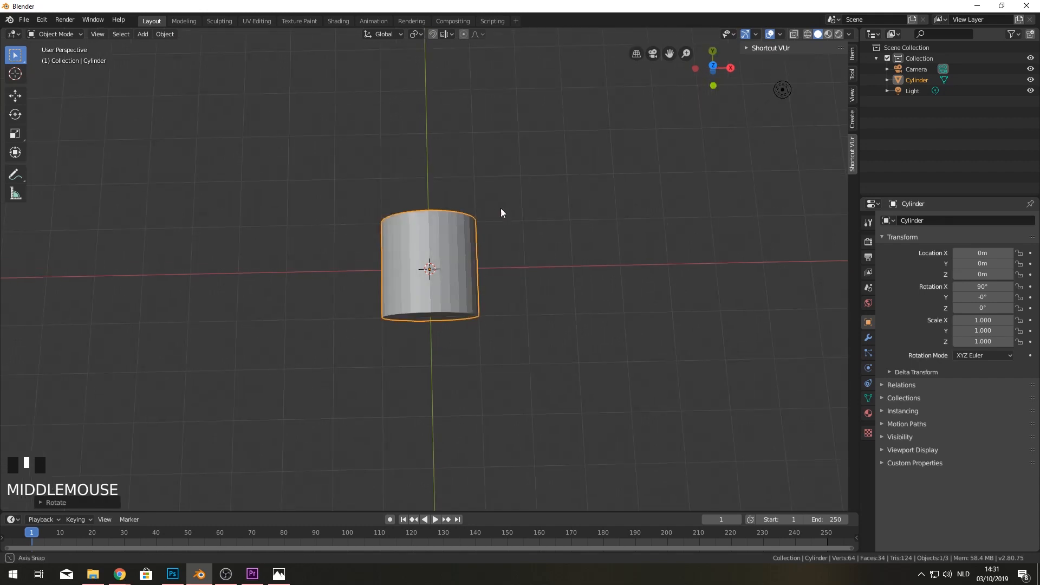
# - In Edit Mode, delete the cylinder's faces down to a narrow curved strip of three faces
pyautogui.press('Tab')
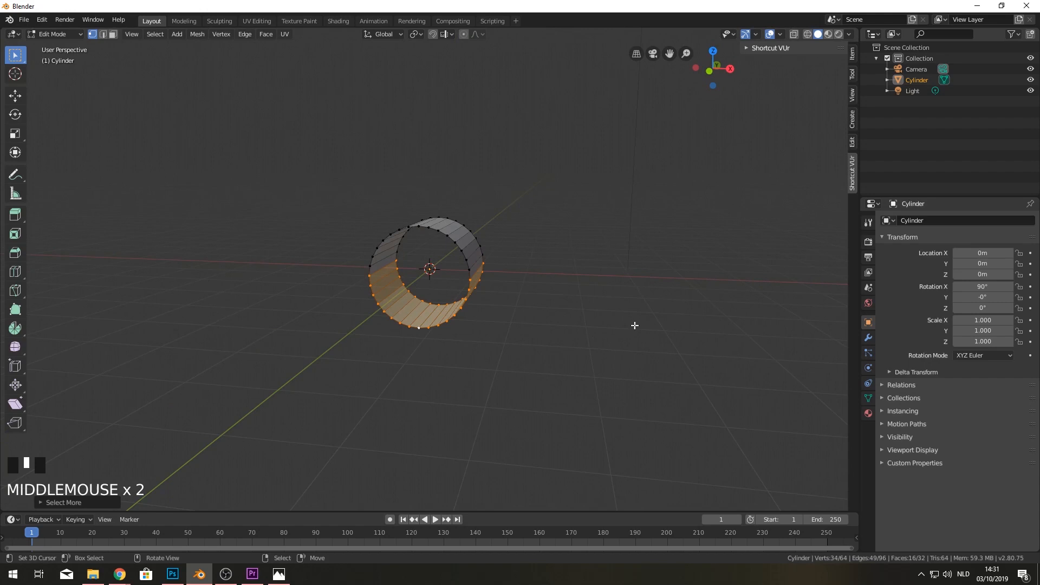
pyautogui.press('X')
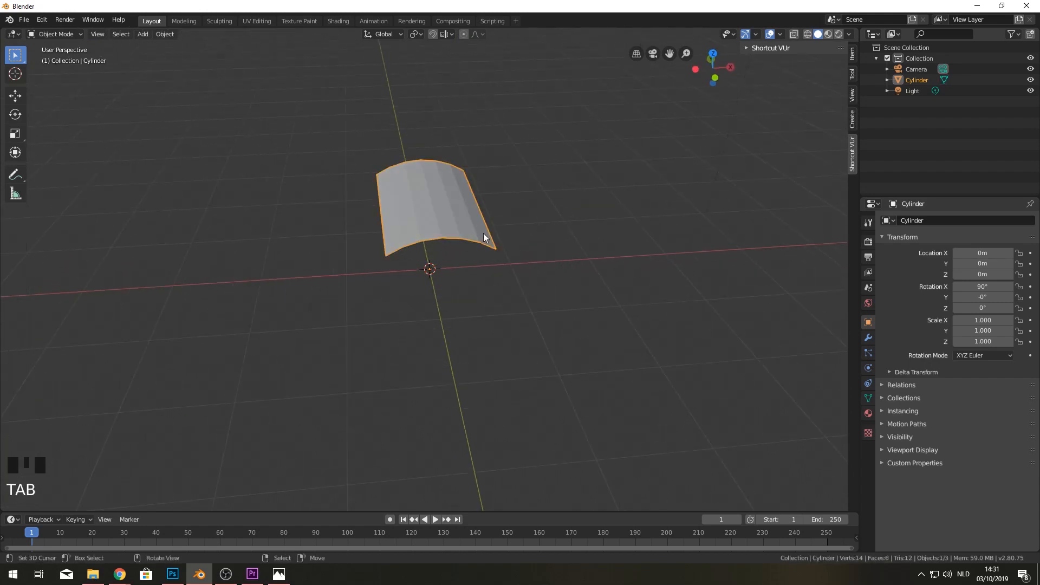
pyautogui.press('Tab')
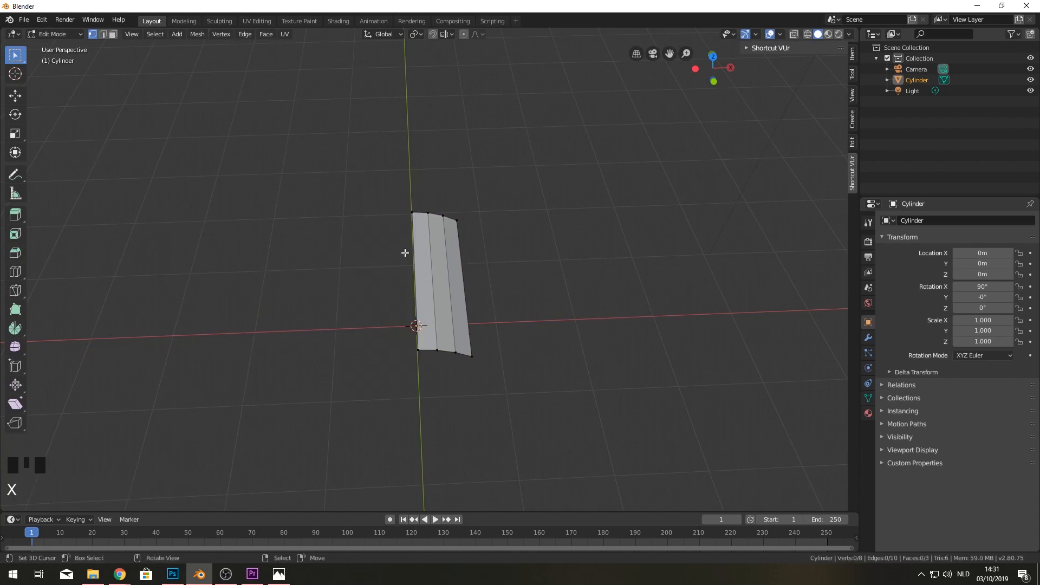
# - Add a Mirror modifier to the strip with Clipping enabled
pyautogui.click(928, 221)
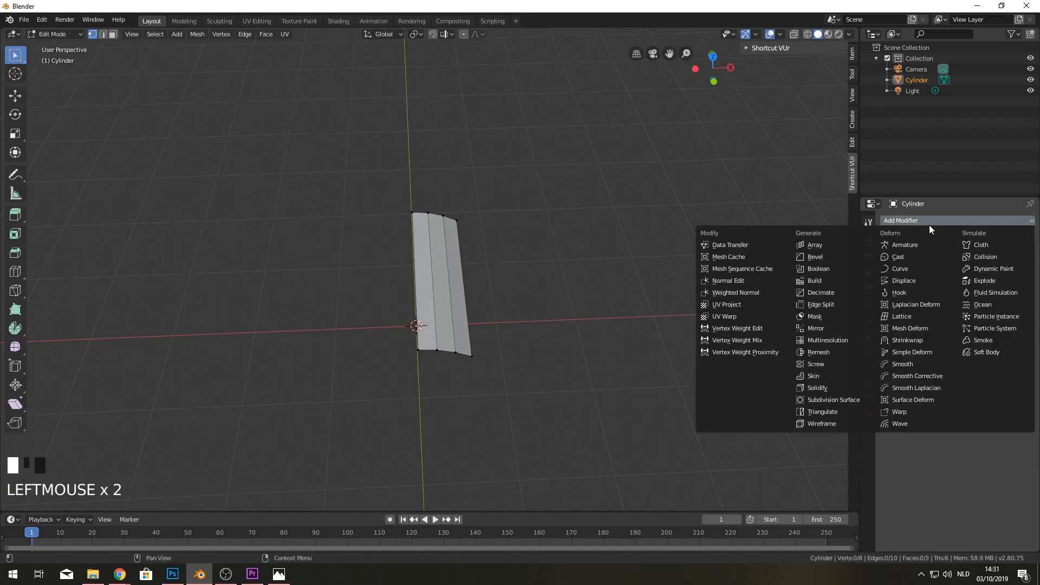
pyautogui.click(817, 327)
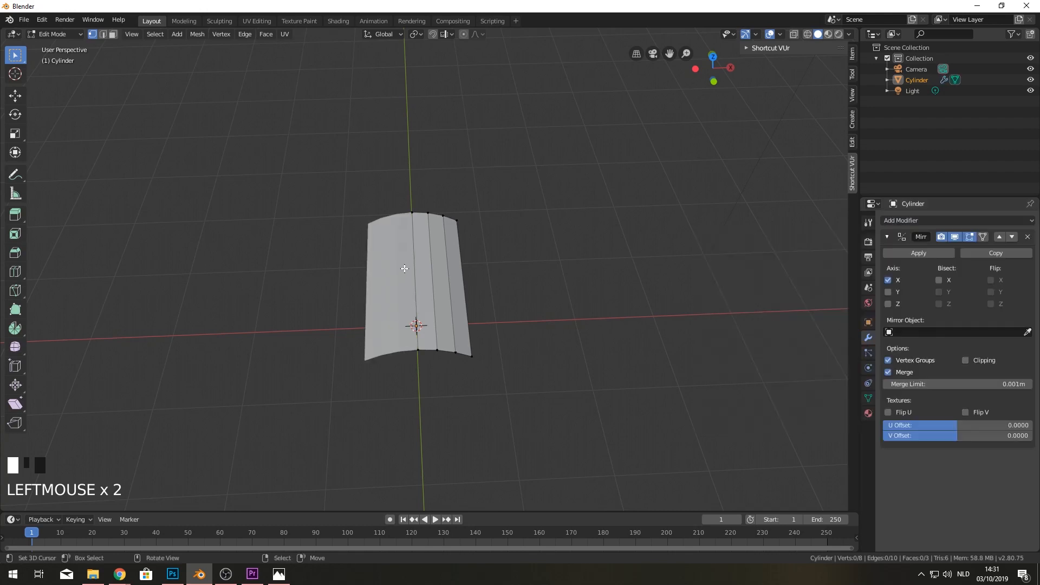
pyautogui.click(965, 361)
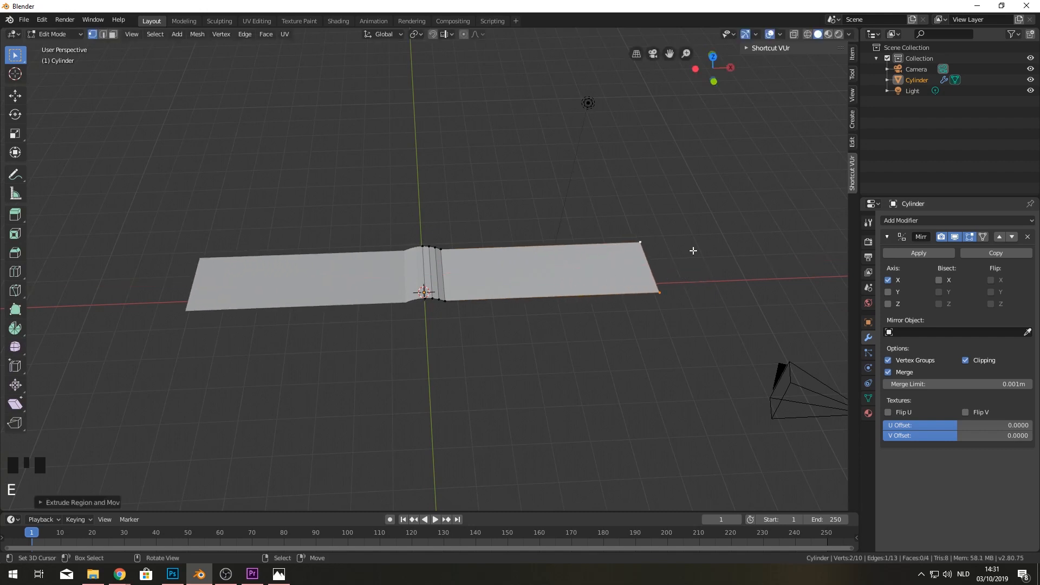
pyautogui.moveTo(693, 296)
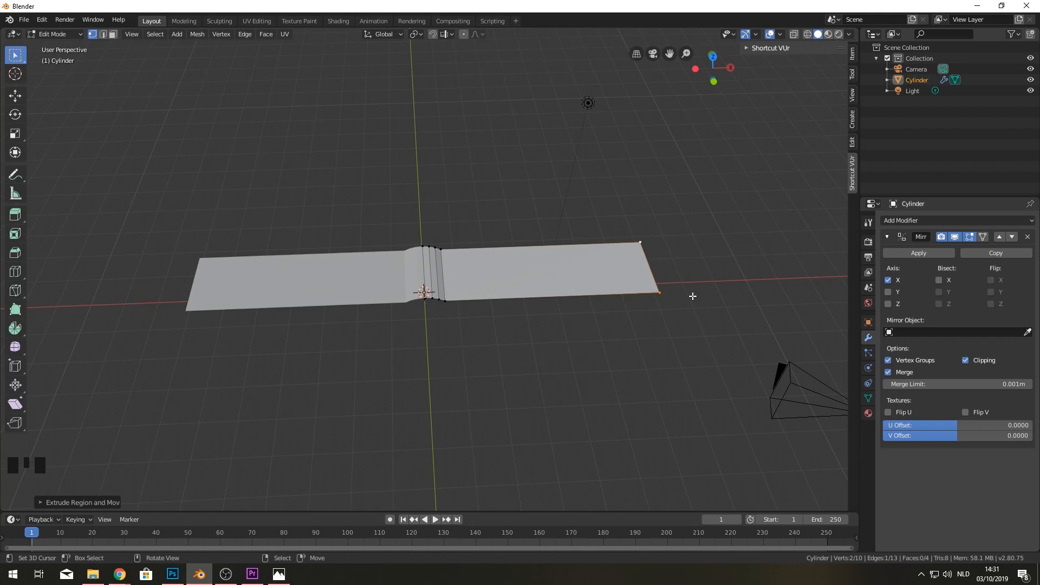
# - From top view, extrude and scale the strip into a large flat page with a central fold
pyautogui.press('7')
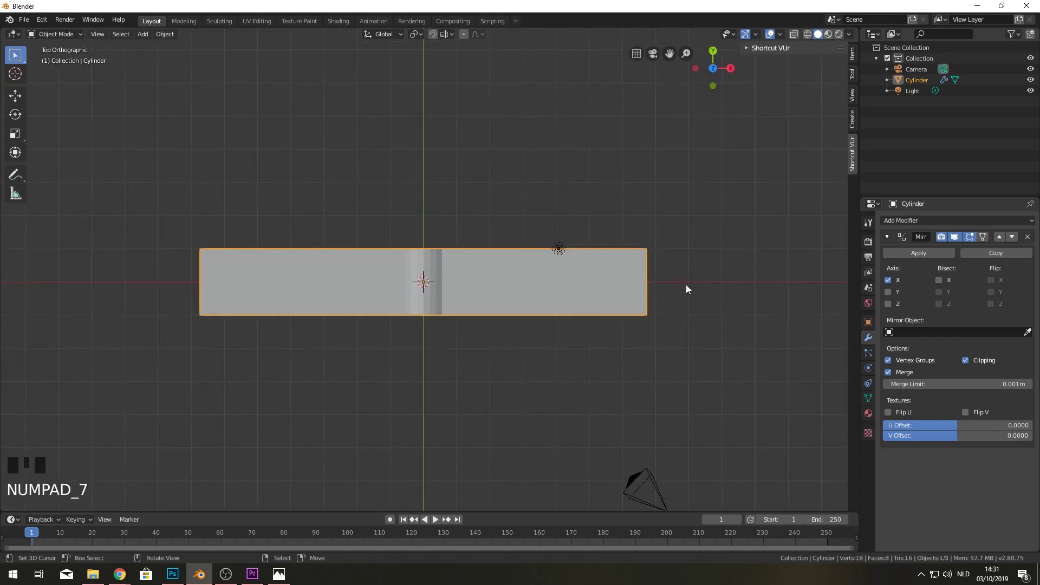
pyautogui.press('s')
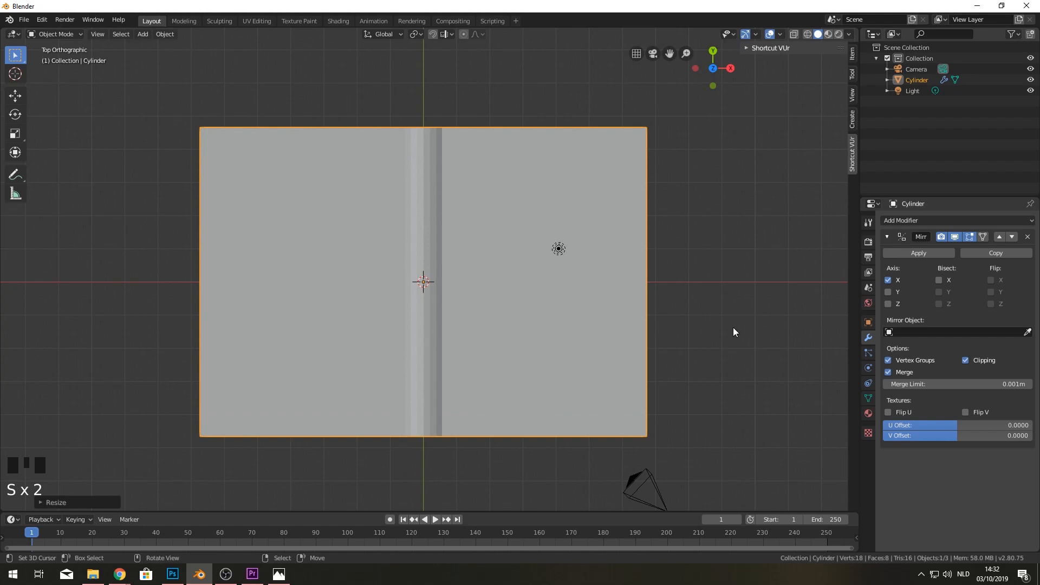
pyautogui.moveTo(668, 316)
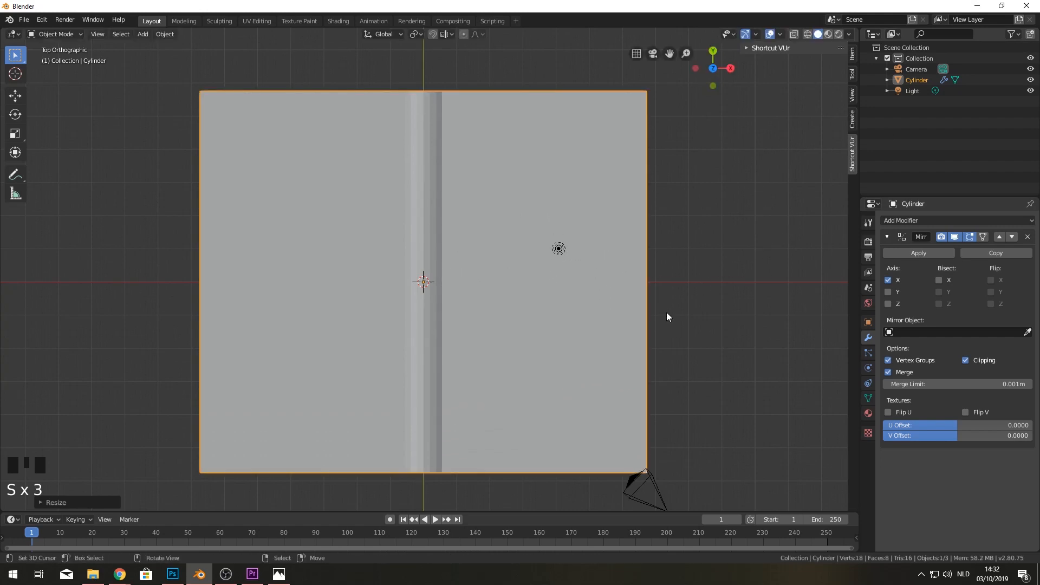
pyautogui.press('Tab')
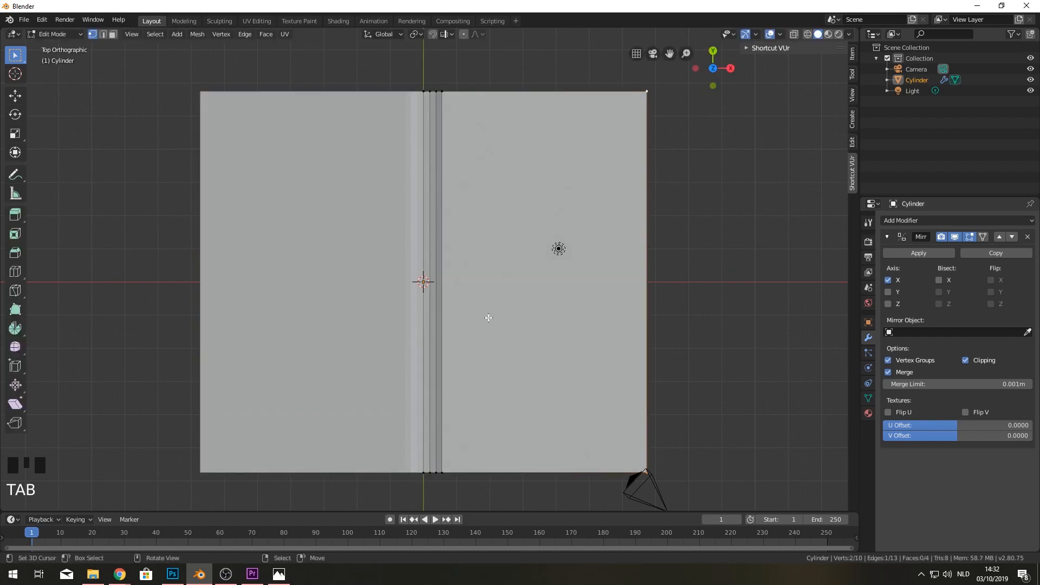
# - Add dense loop cuts in both directions, dividing the page into a fine grid
pyautogui.moveTo(488, 318); pyautogui.dragTo(444, 352)
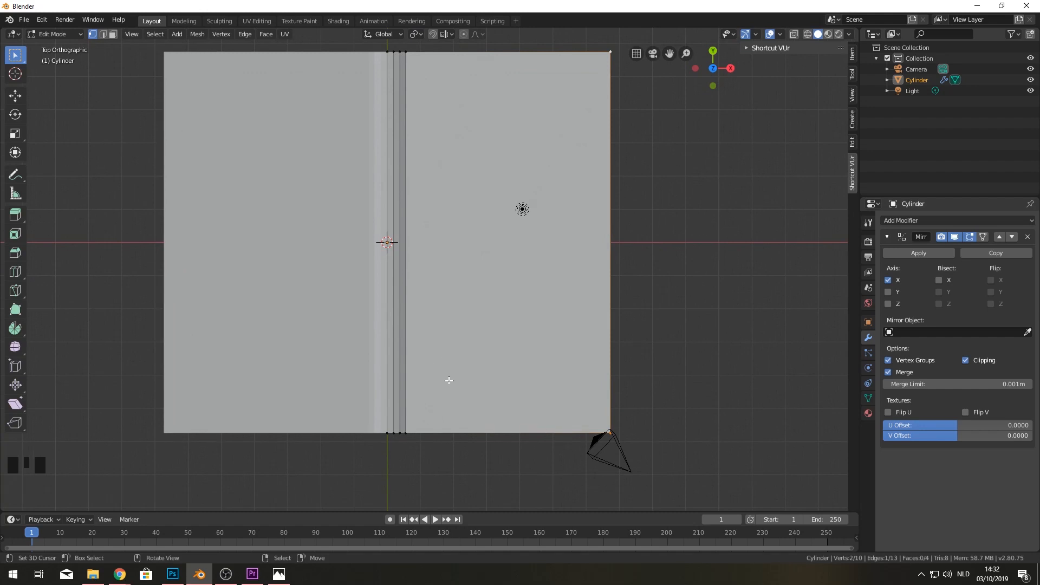
pyautogui.moveTo(460, 356)
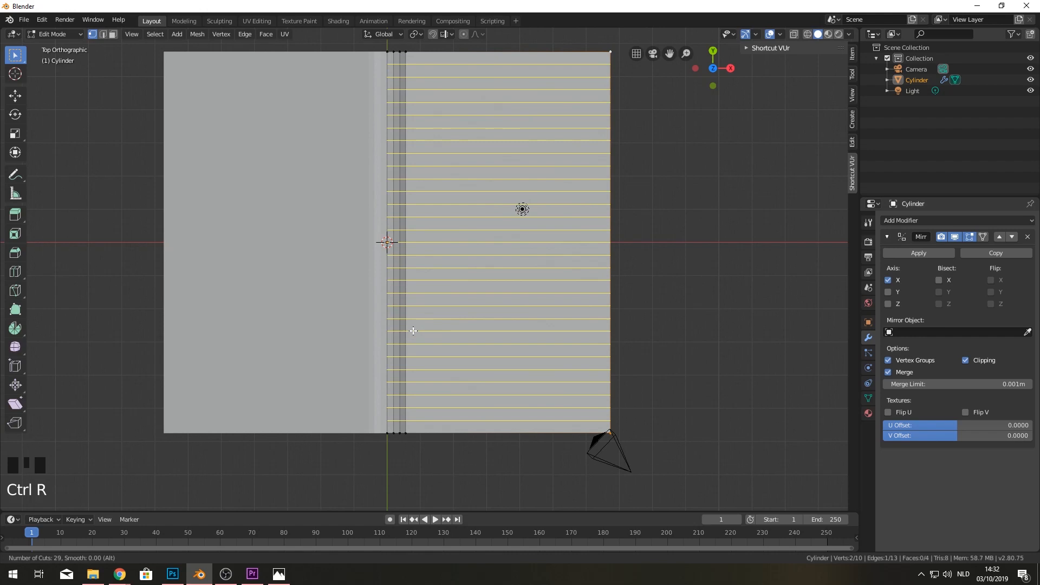
pyautogui.click(414, 331)
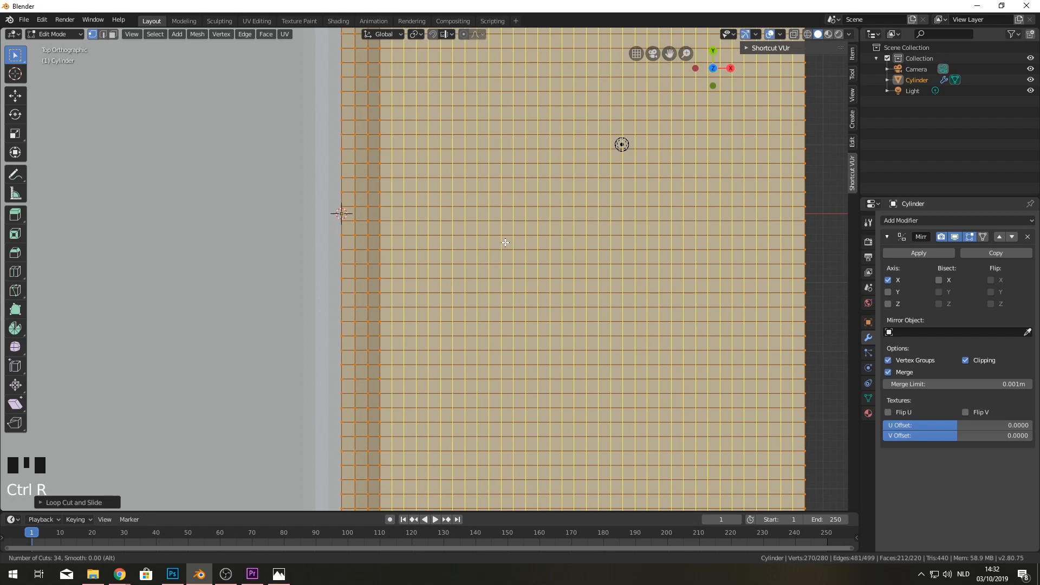
pyautogui.press('Tab')
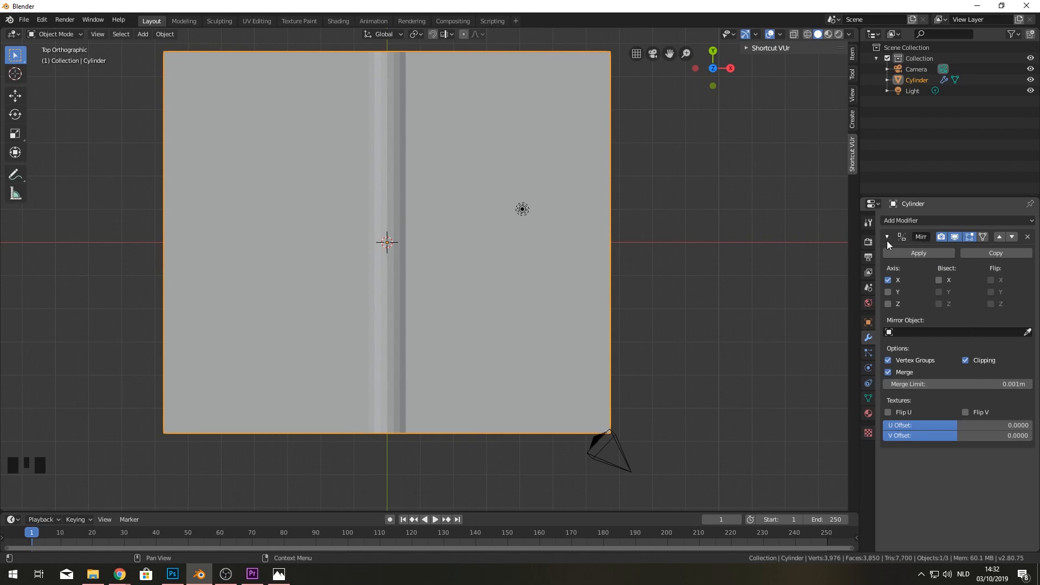
# - Add a Text object over the page and enter its edit mode, ready to retype the wording
pyautogui.scroll(-3)
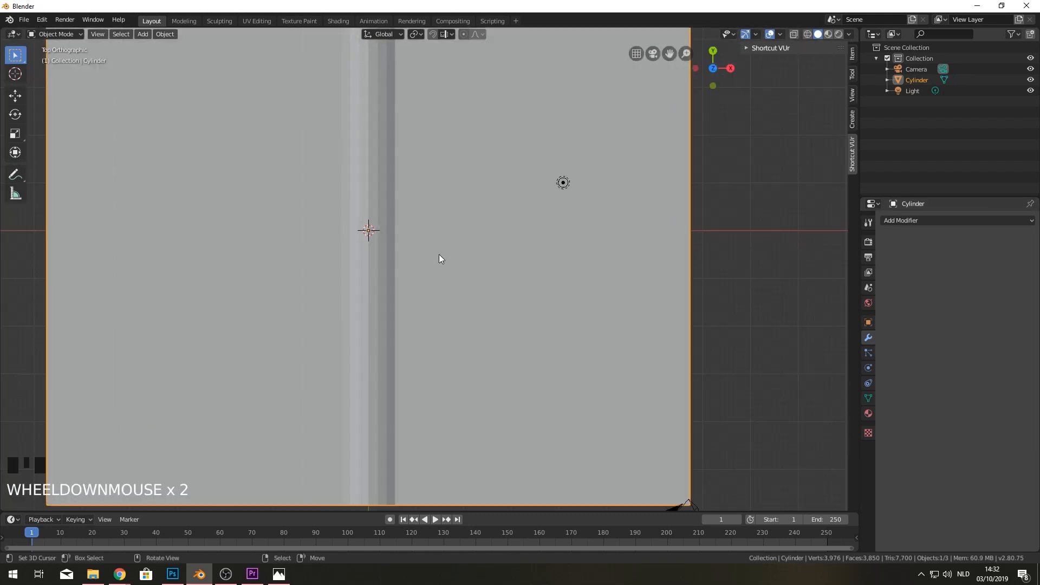
pyautogui.scroll(3)
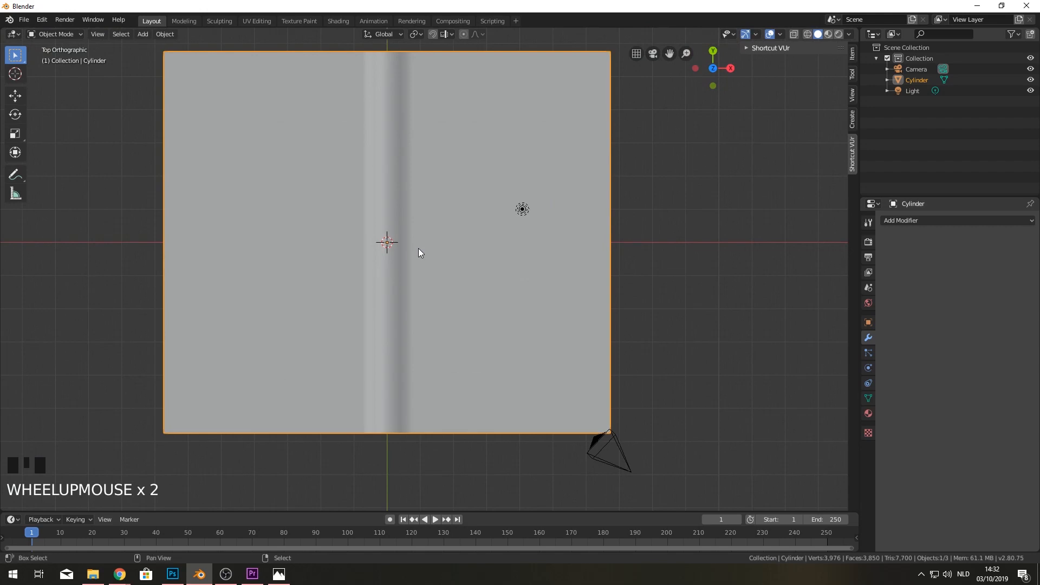
pyautogui.press('shift+a')
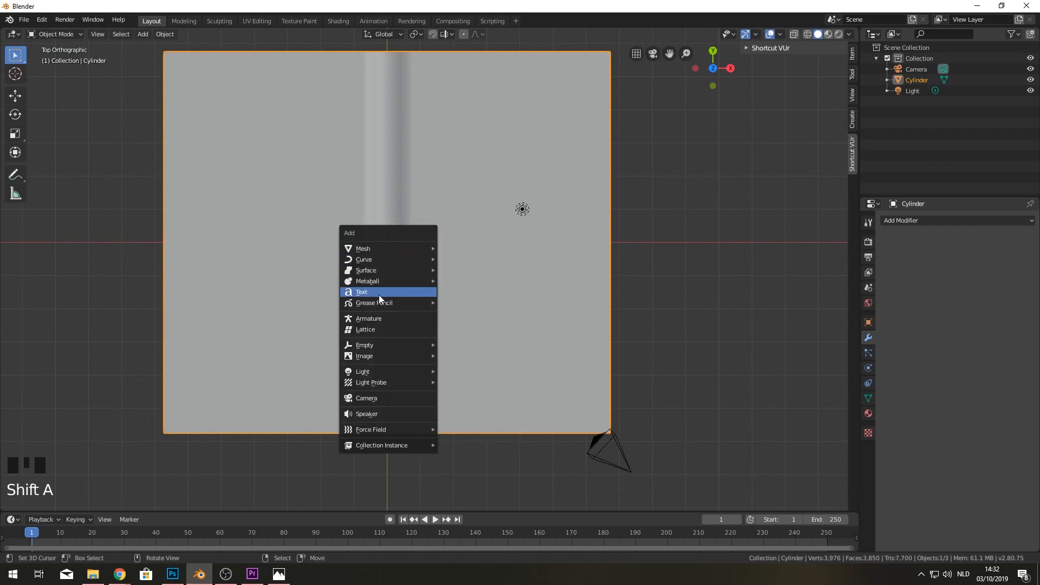
pyautogui.click(362, 293)
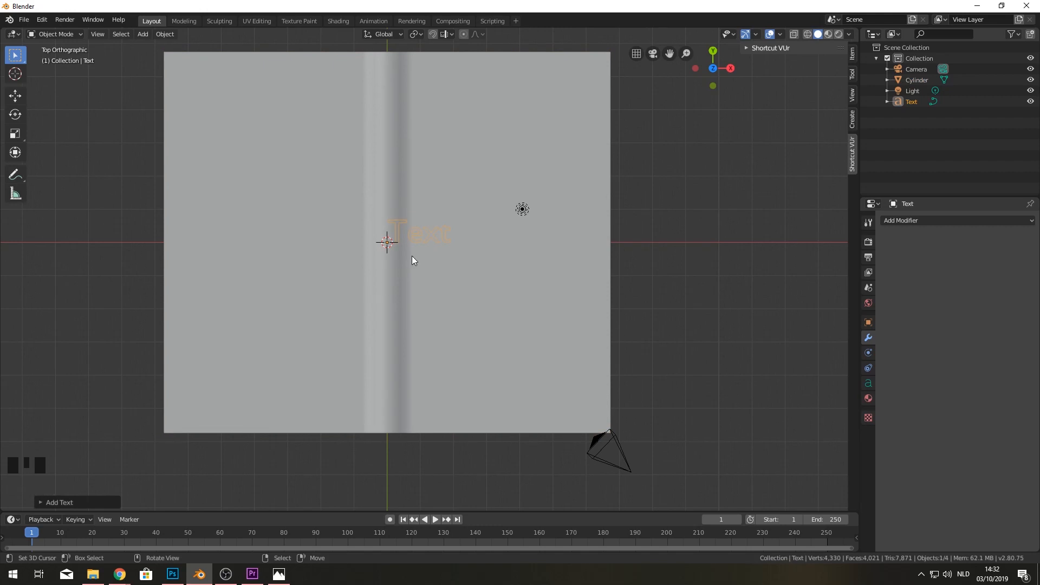
pyautogui.scroll(3)
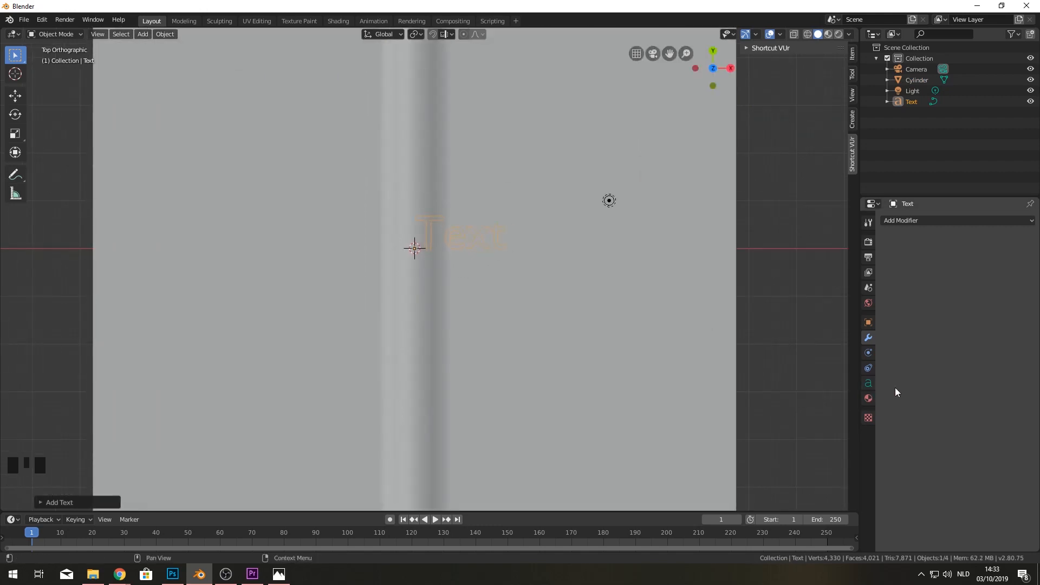
pyautogui.click(868, 382)
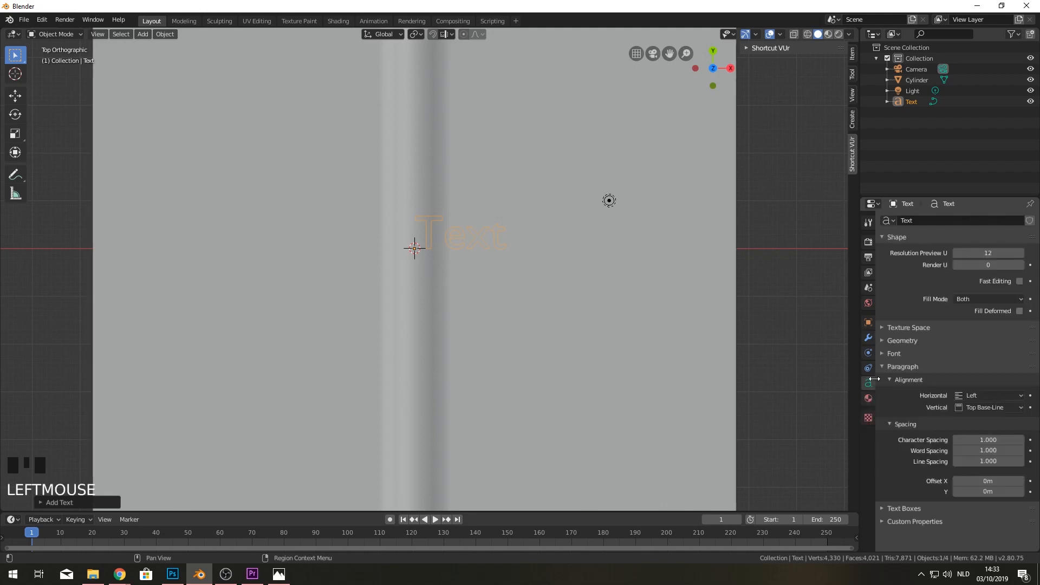
pyautogui.moveTo(871, 393)
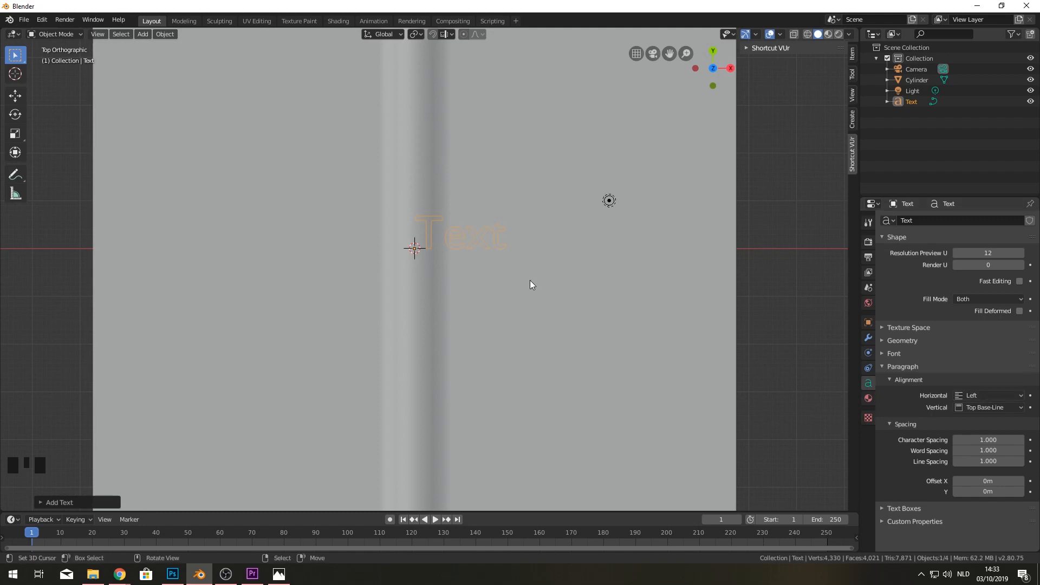
pyautogui.press('Tab')
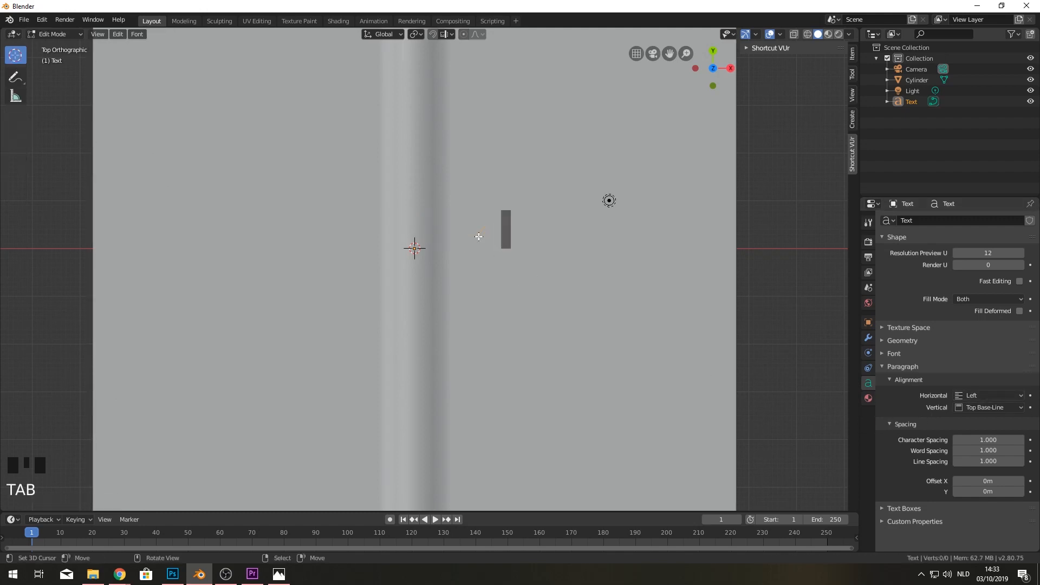
# - Replace the default text with HAPPY BLENDER DAY on three lines and compare with the reference render
pyautogui.press('Backspace')
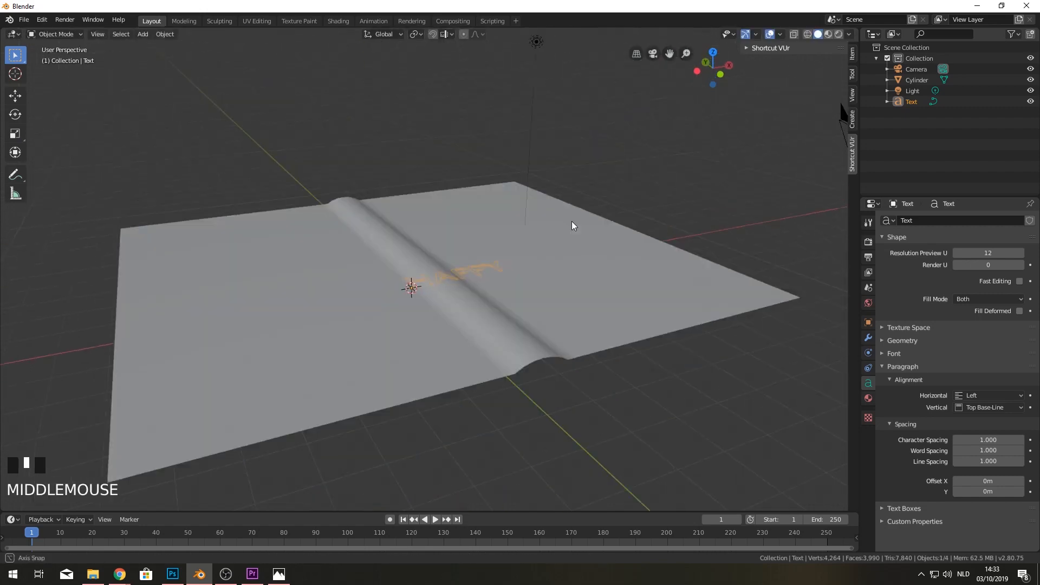
pyautogui.press('Tab')
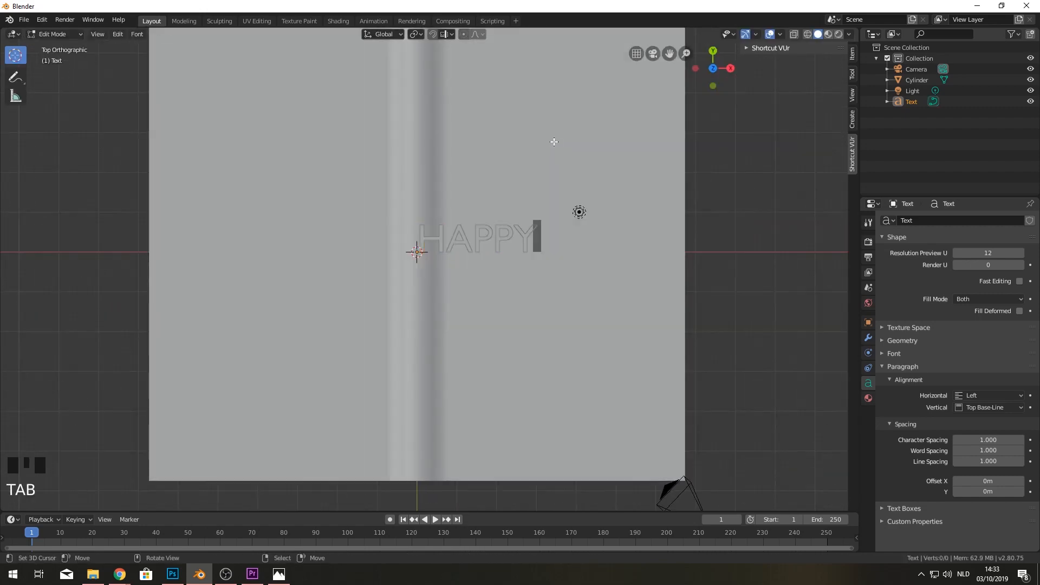
pyautogui.write('BLENDER')
pyautogui.write('DAY')
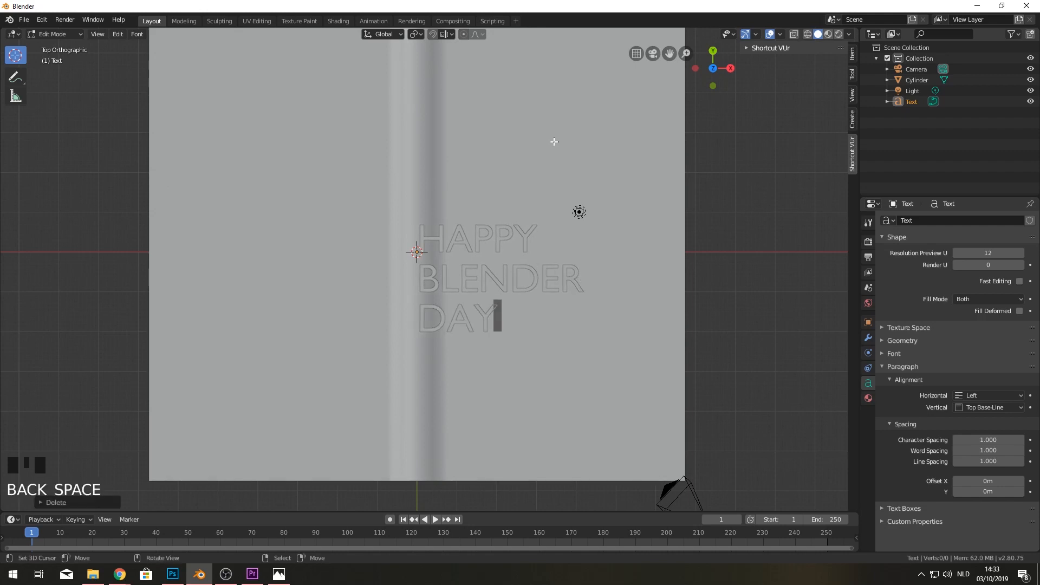
pyautogui.press('Tab')
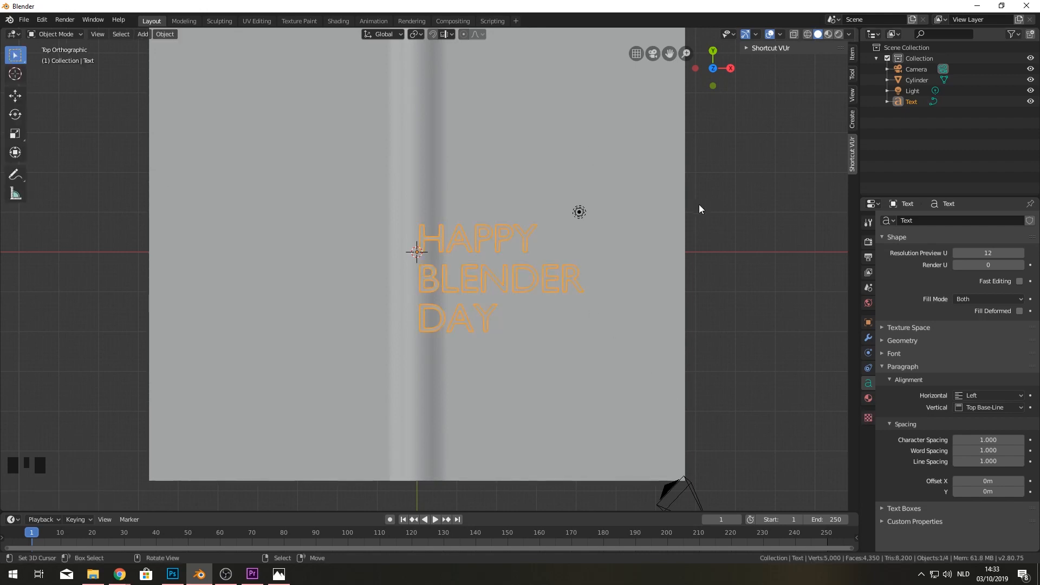
pyautogui.click(173, 575)
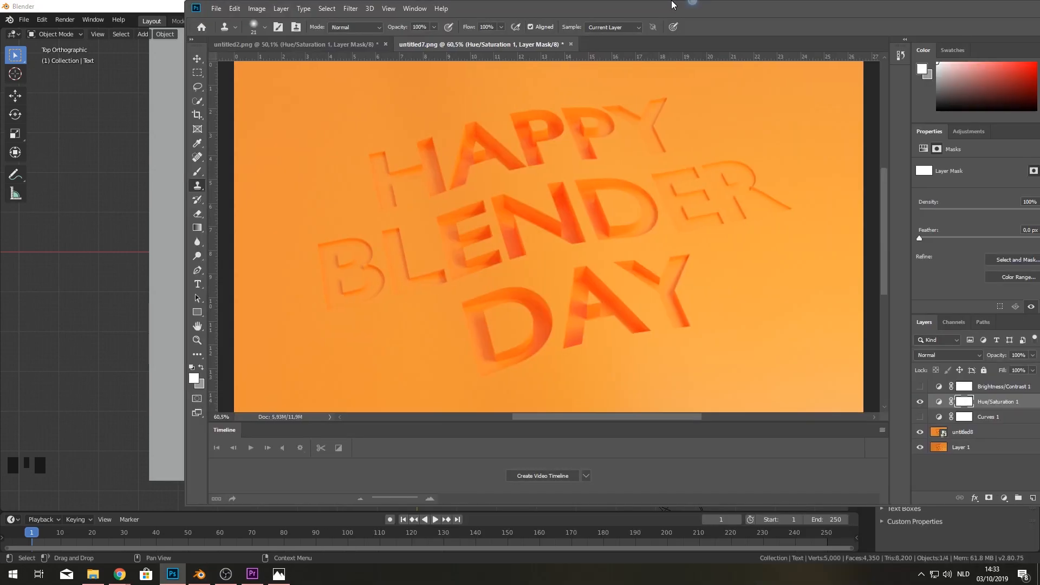
pyautogui.click(199, 575)
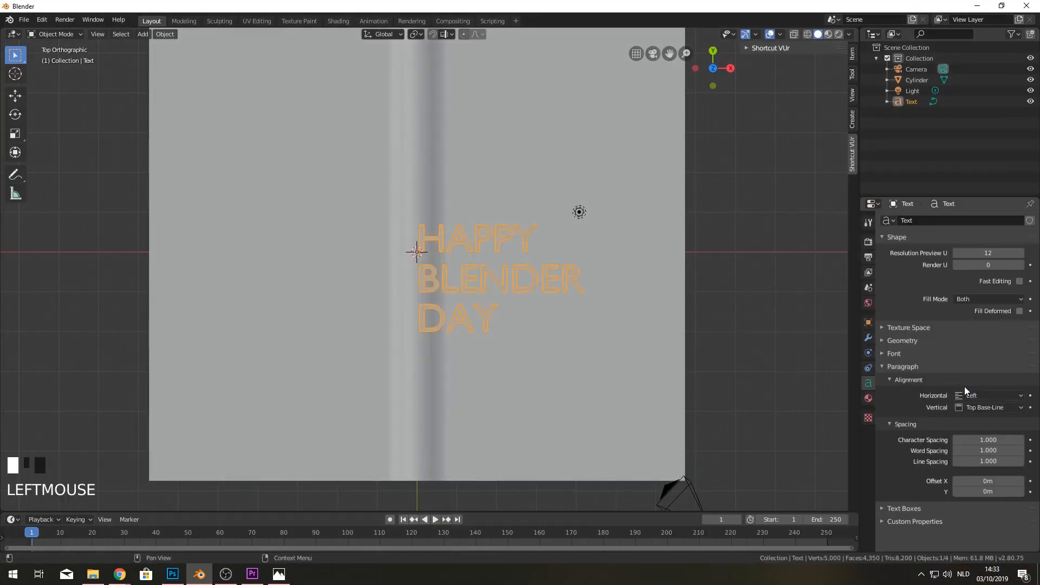
# - Set paragraph alignment to Center and Geometry Extrude to 0.24 m for thick 3D letters
pyautogui.click(988, 395)
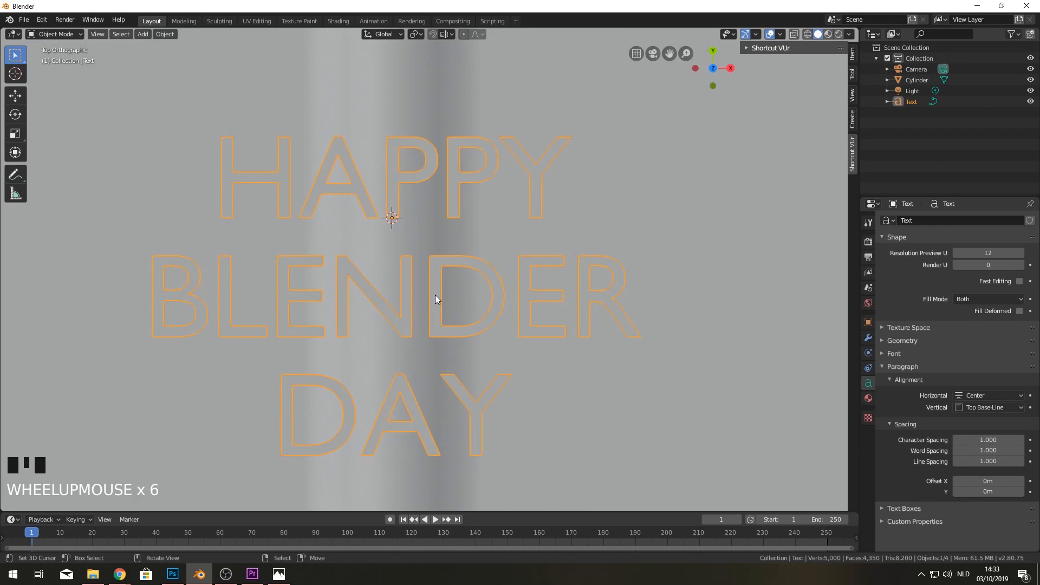
pyautogui.scroll(-3)
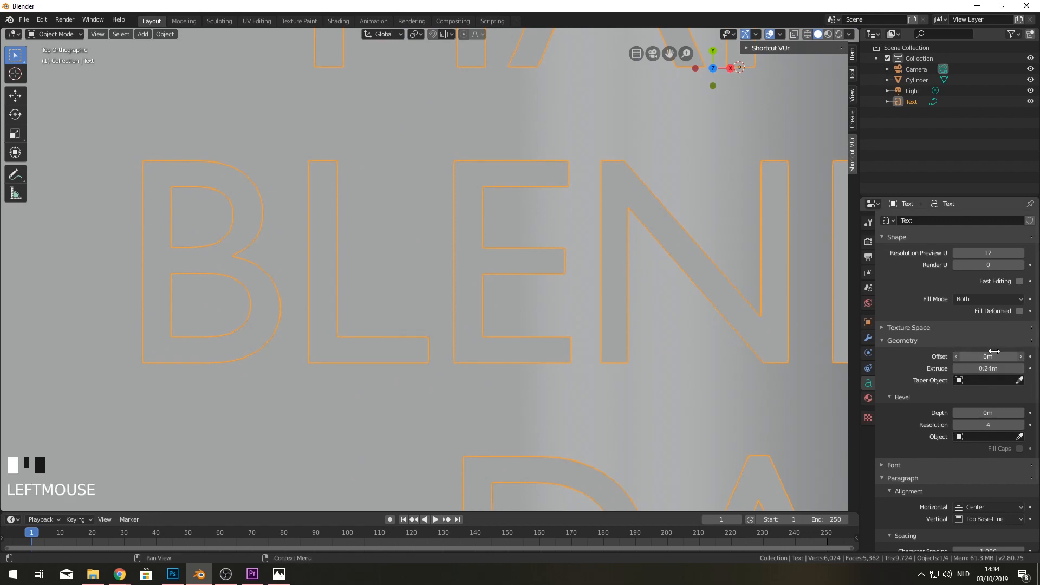
pyautogui.moveTo(988, 357); pyautogui.dragTo(1009, 356)
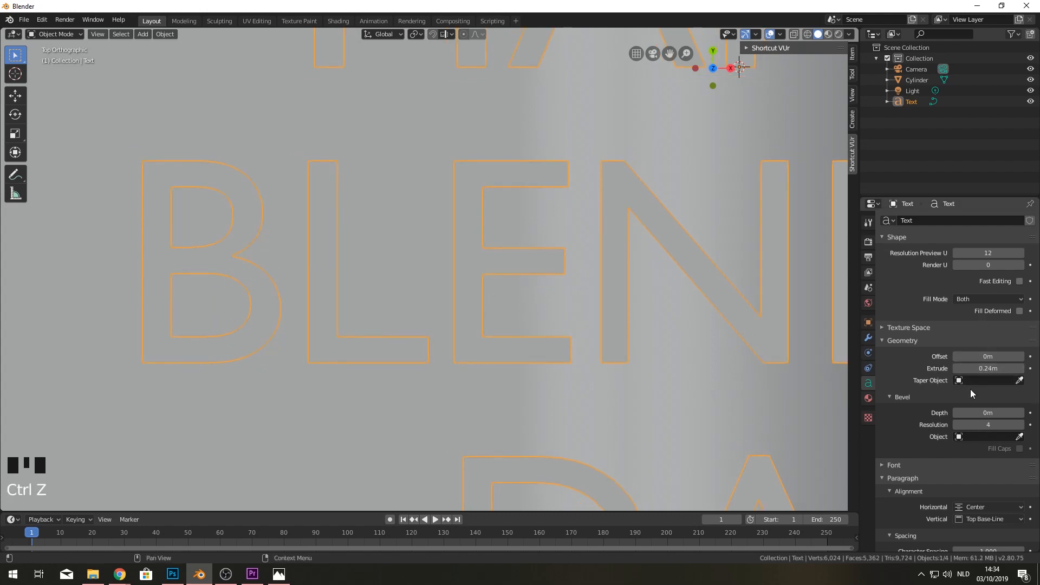
pyautogui.scroll(-3)
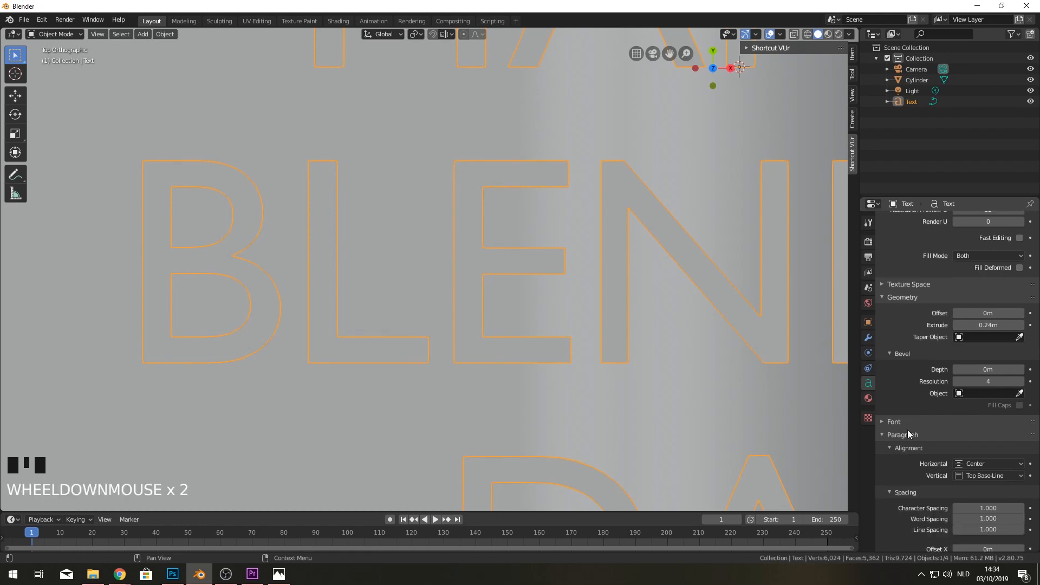
pyautogui.click(887, 421)
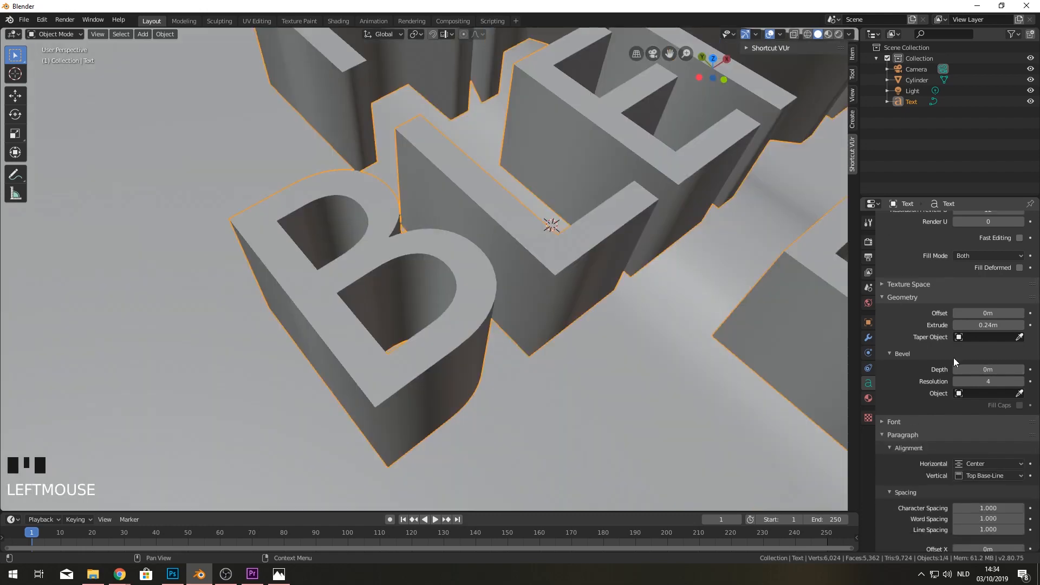
pyautogui.moveTo(976, 369); pyautogui.dragTo(1001, 369)
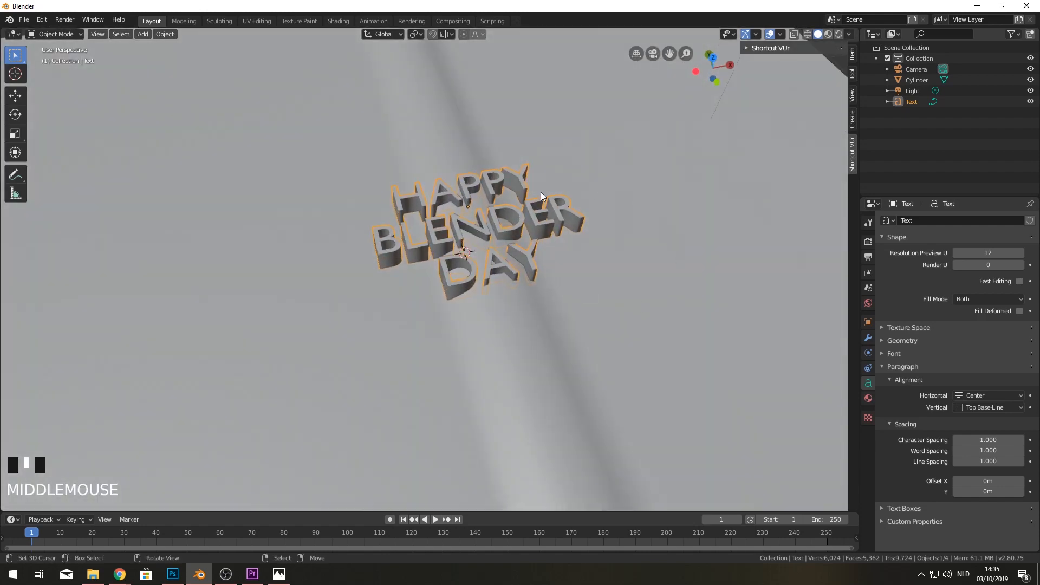
# - Add a Boolean modifier set to Difference to the Cylinder page object
pyautogui.moveTo(540, 196); pyautogui.dragTo(676, 178)
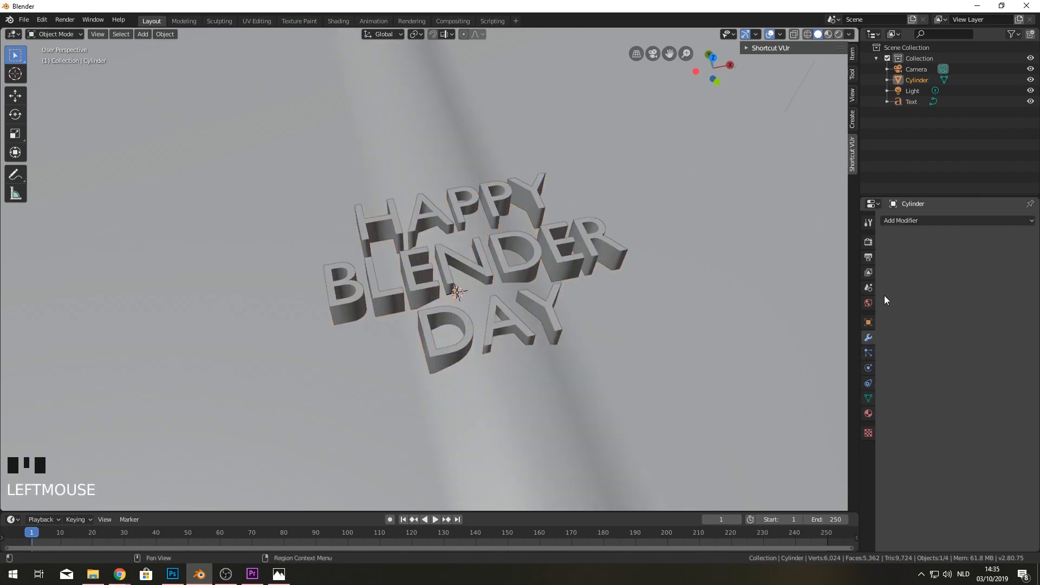
pyautogui.click(957, 221)
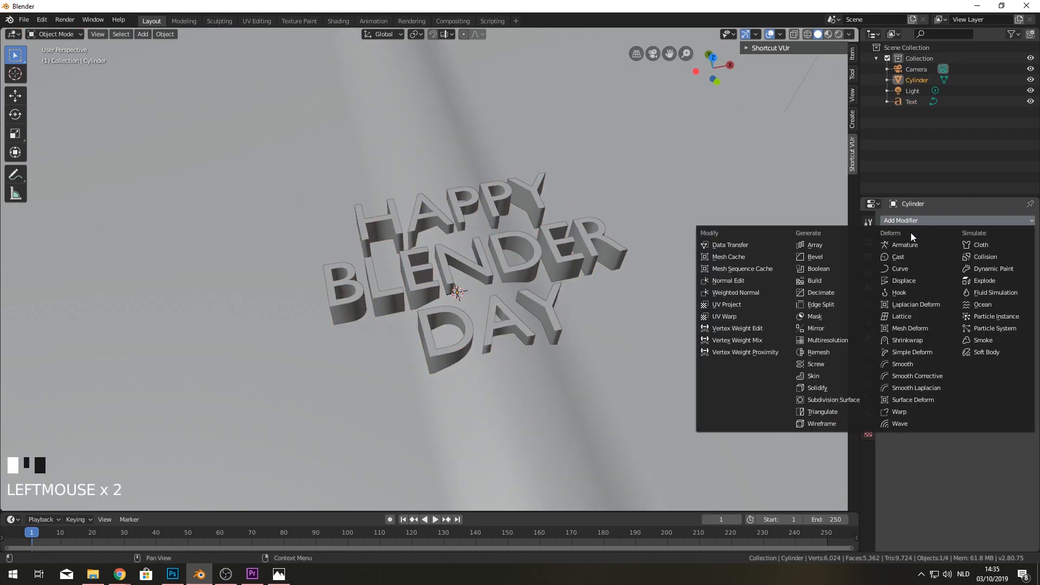
pyautogui.click(815, 269)
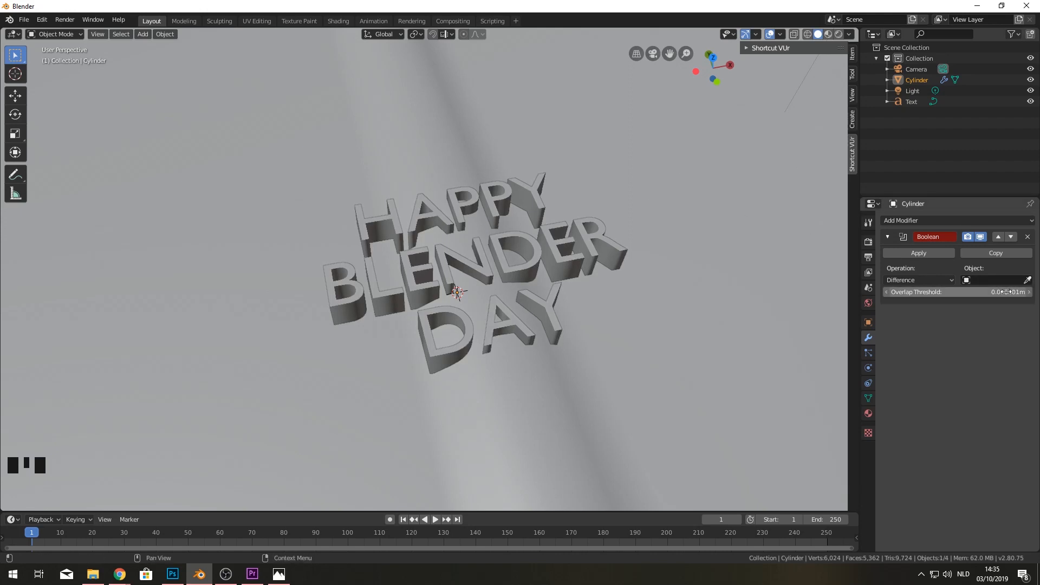
pyautogui.click(995, 279)
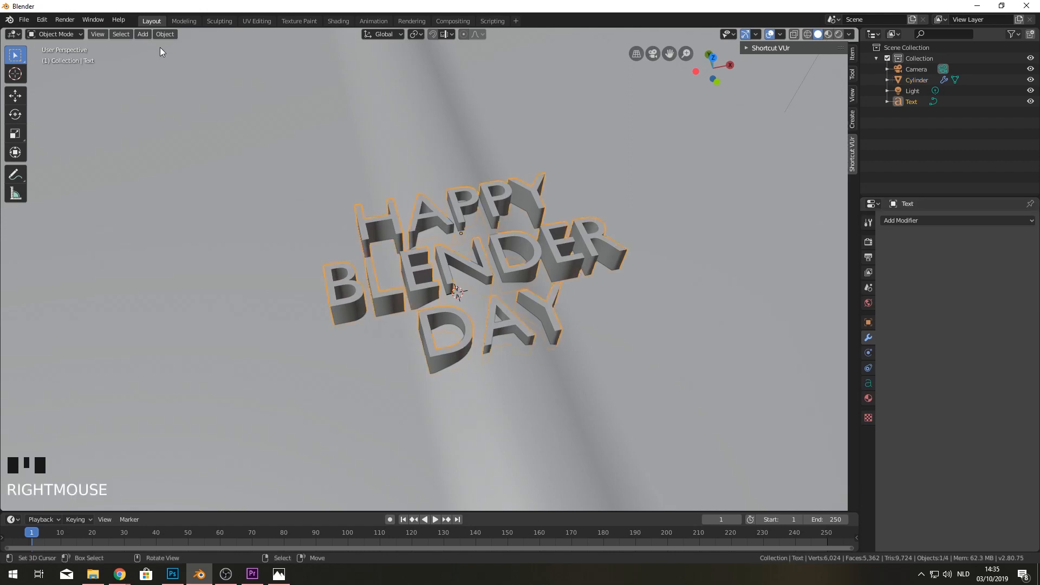
# - Convert the HAPPY BLENDER DAY text into a mesh via Object > Convert to > Mesh
pyautogui.click(165, 34)
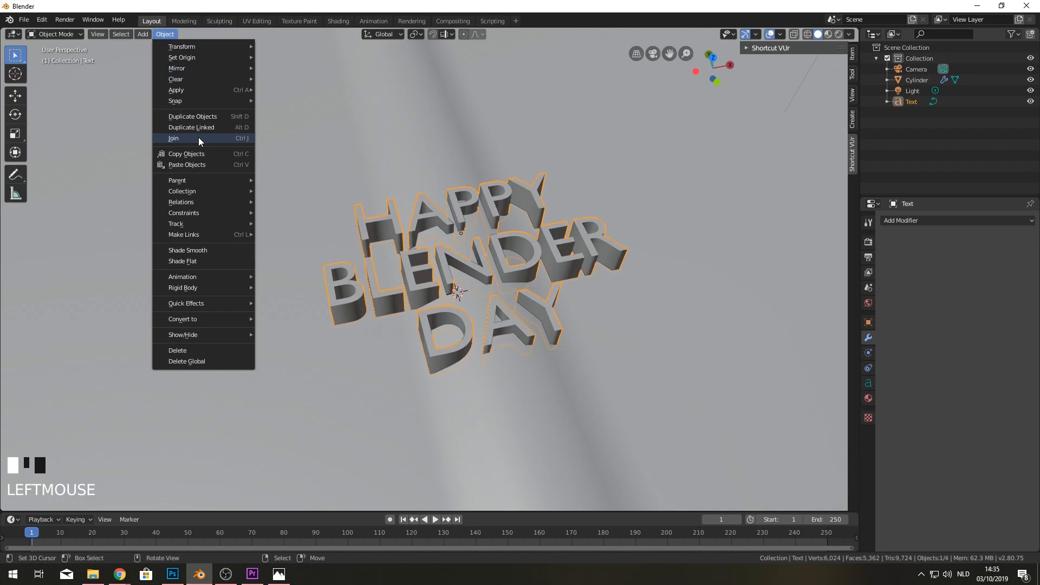
pyautogui.moveTo(201, 319)
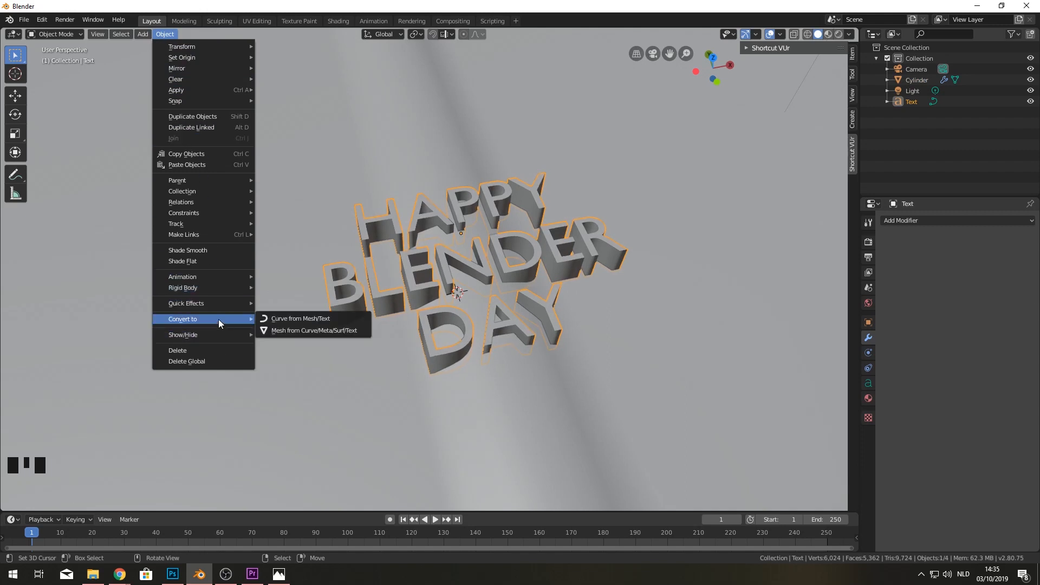
pyautogui.moveTo(284, 334)
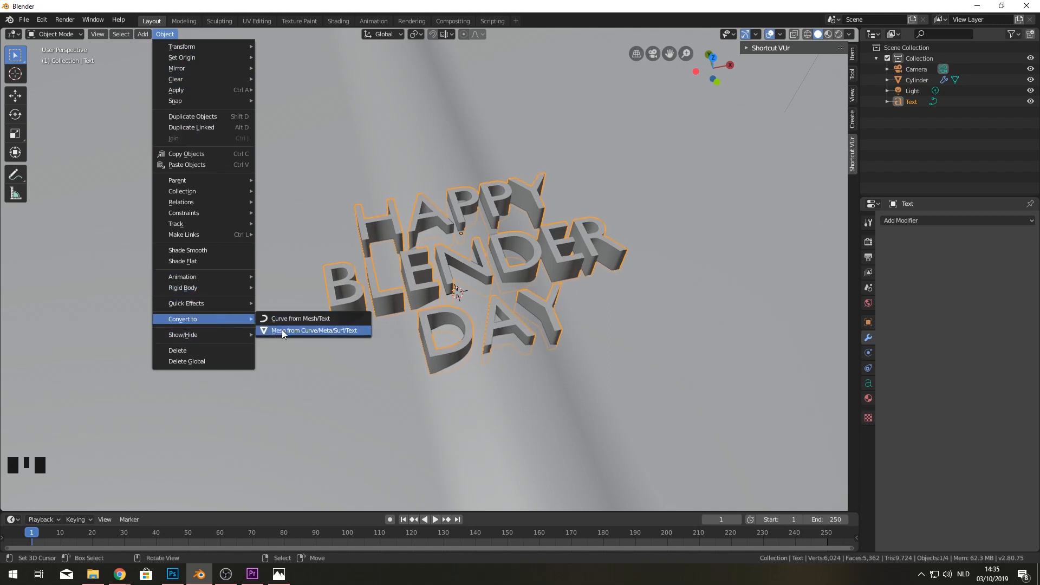
pyautogui.moveTo(338, 330)
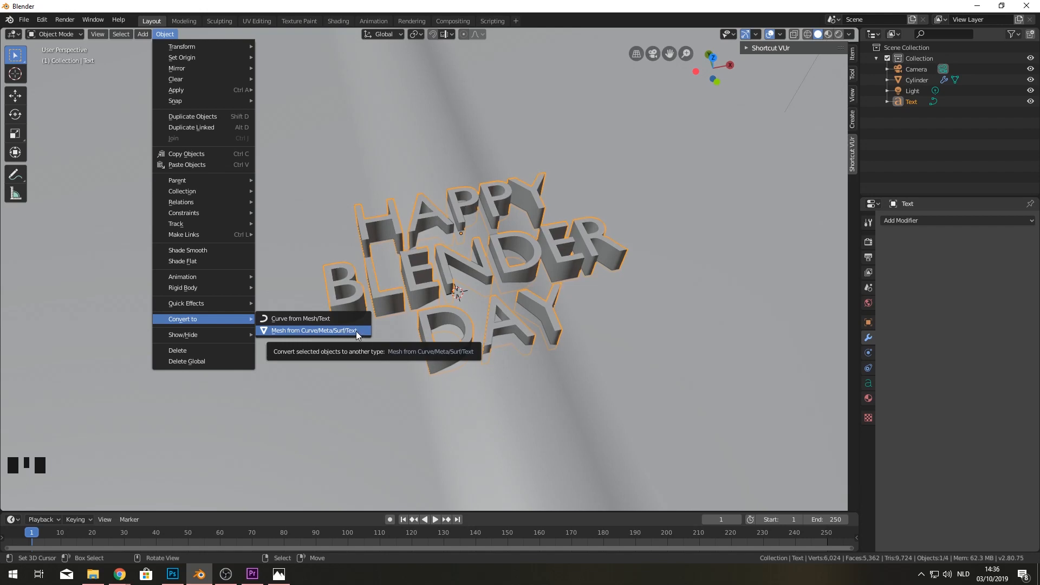
pyautogui.click(313, 331)
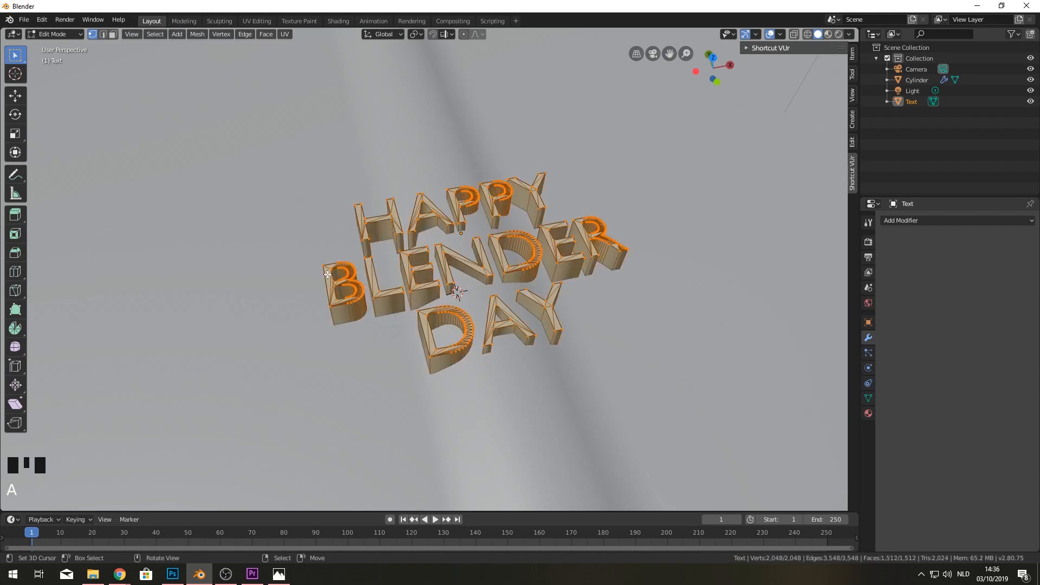
pyautogui.press('Tab')
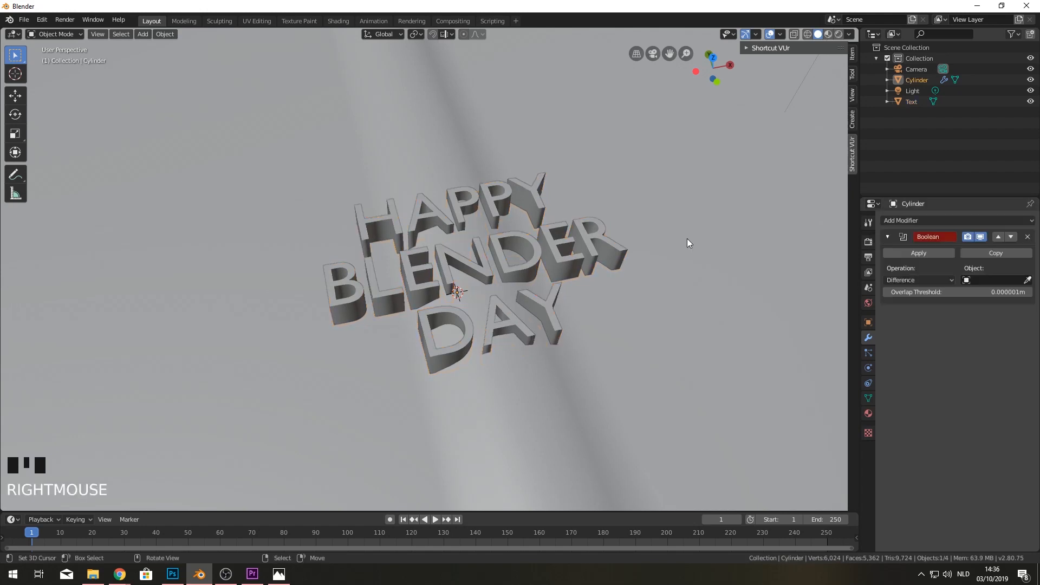
# - Set the Boolean modifier's Object to the lettering mesh, carving the words into the page
pyautogui.click(995, 280)
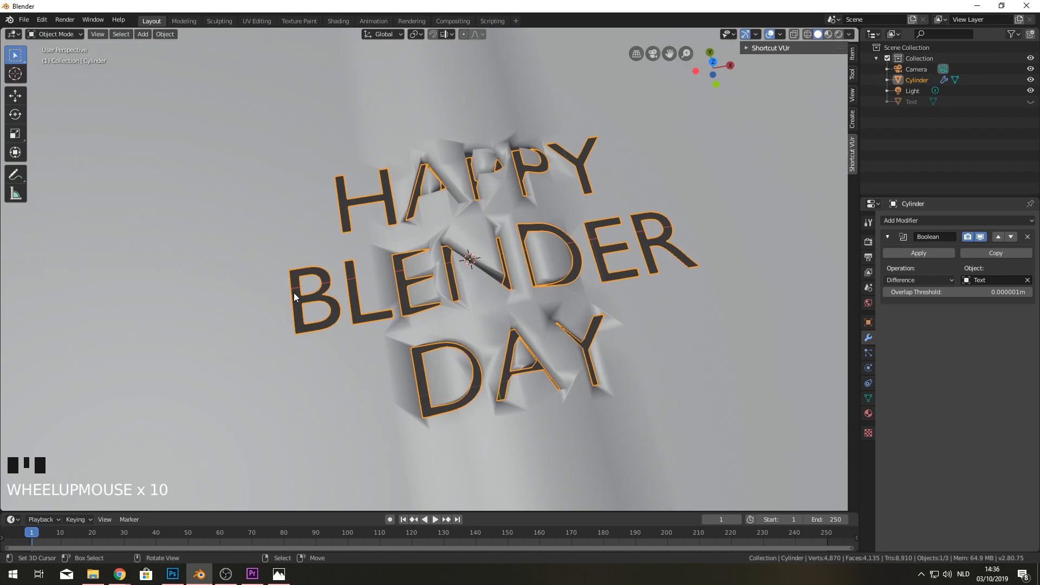
# - Extrude the page boundary straight down along Z and scale the bottom rim flat (S Z 0)
pyautogui.press('Tab')
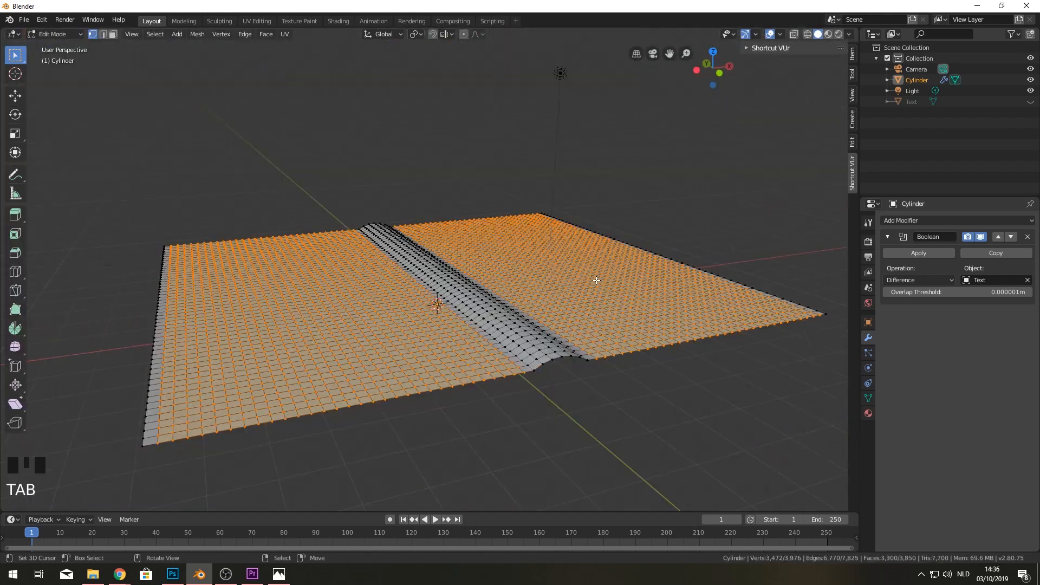
pyautogui.press('a')
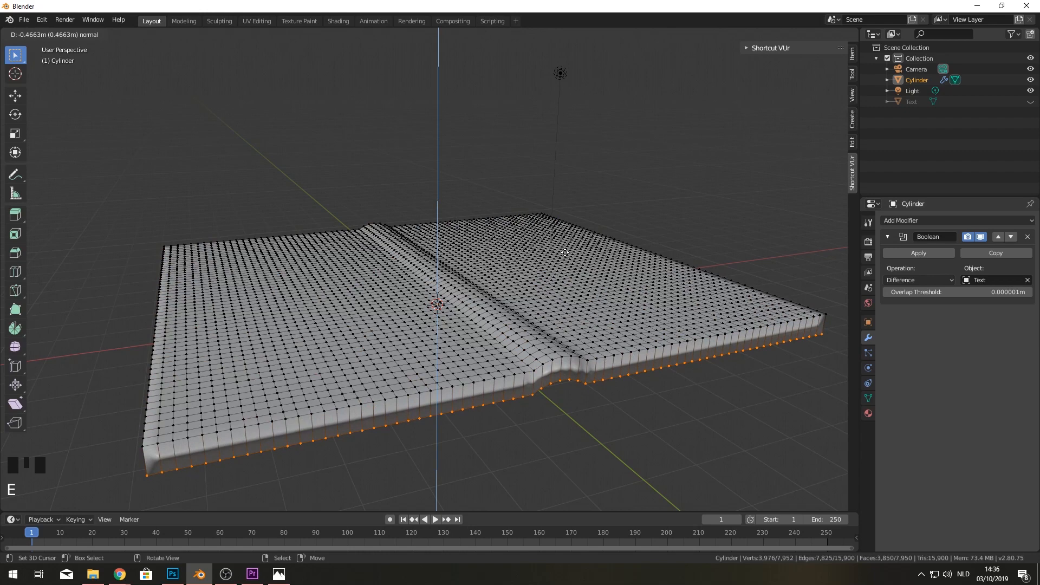
pyautogui.press('z')
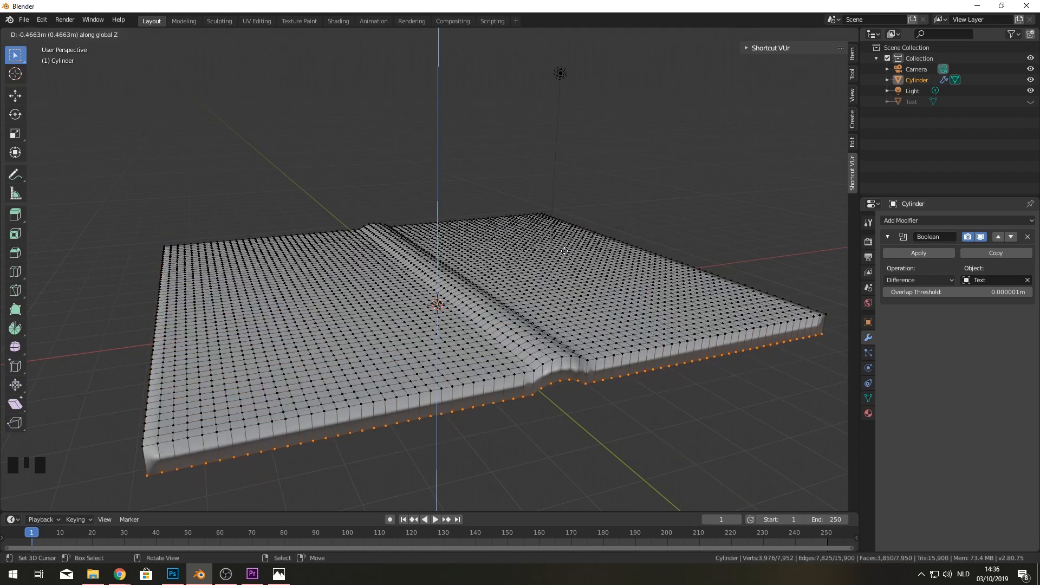
pyautogui.press('s')
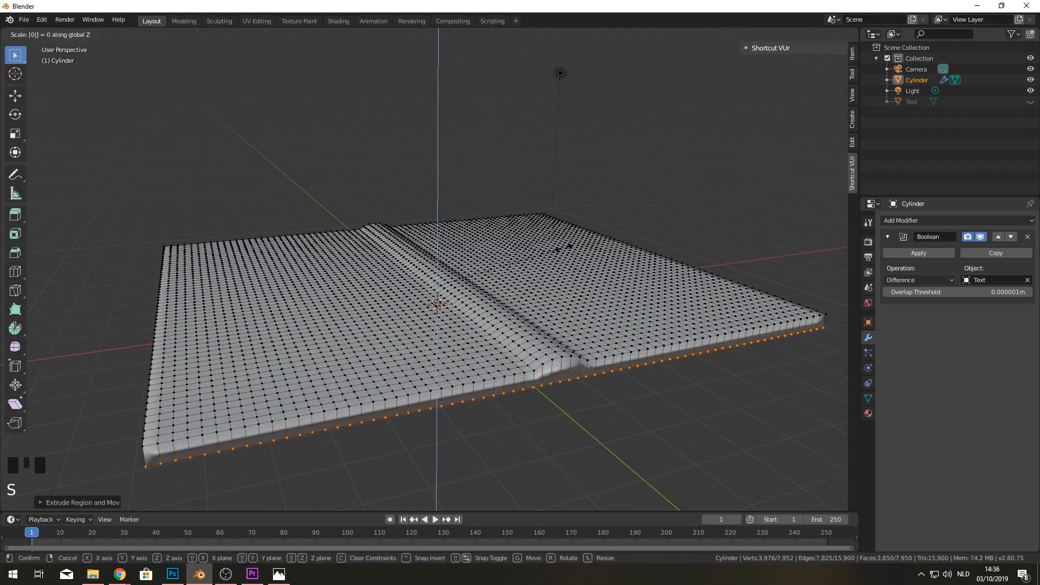
pyautogui.press('Tab')
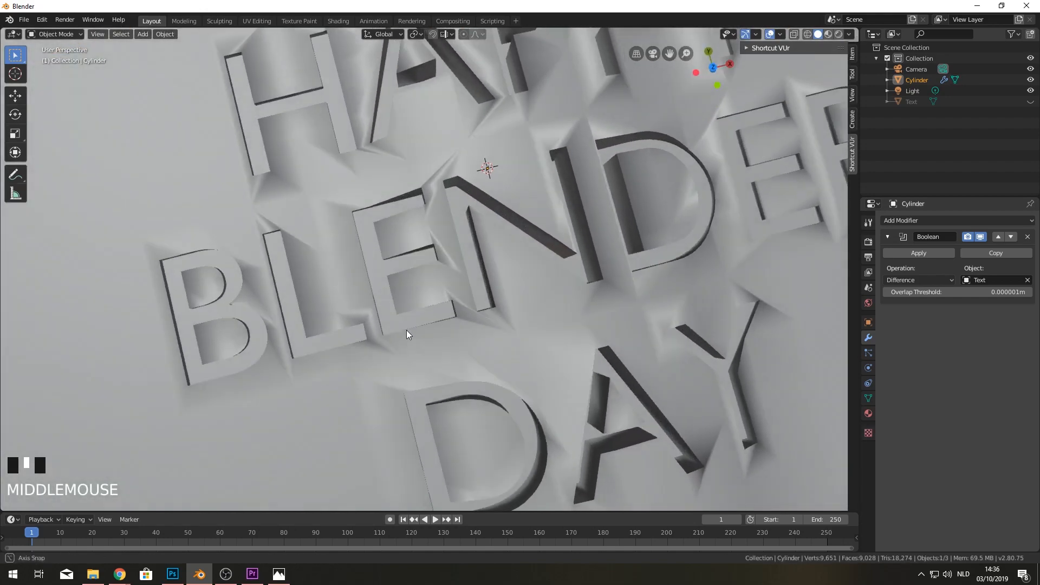
pyautogui.moveTo(409, 335); pyautogui.dragTo(468, 356)
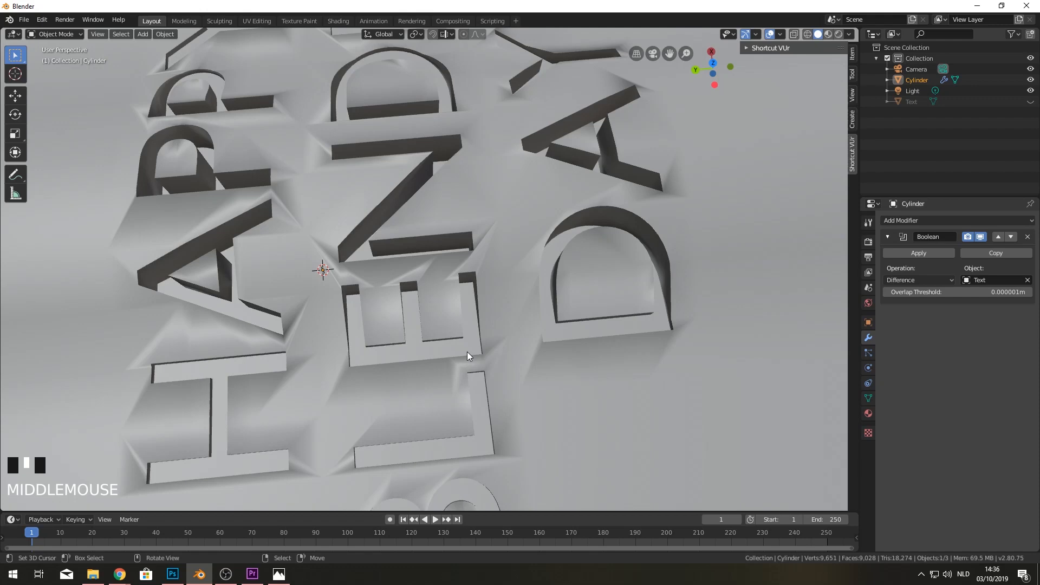
pyautogui.scroll(-3)
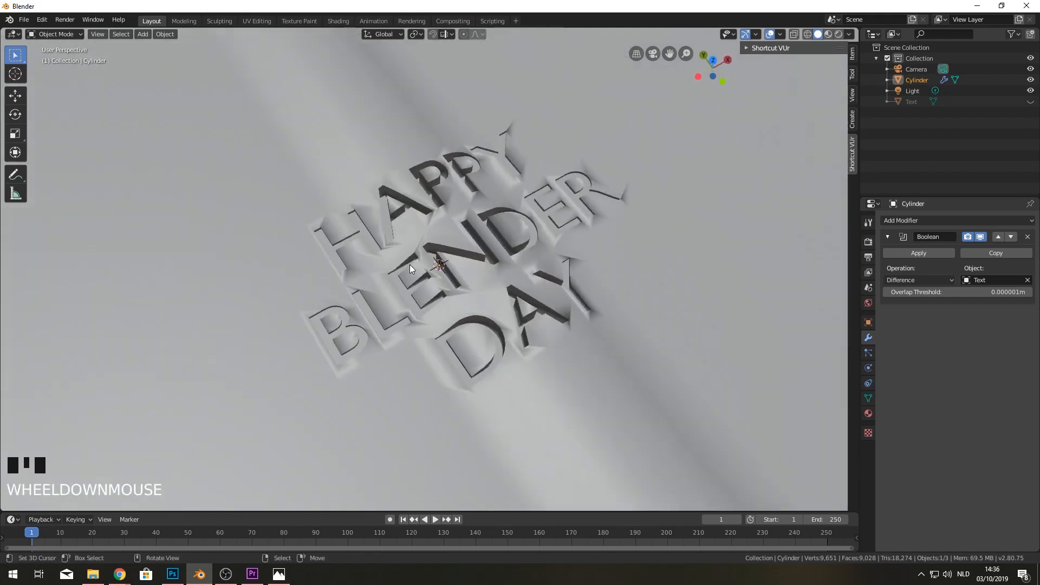
pyautogui.moveTo(431, 278); pyautogui.dragTo(398, 265)
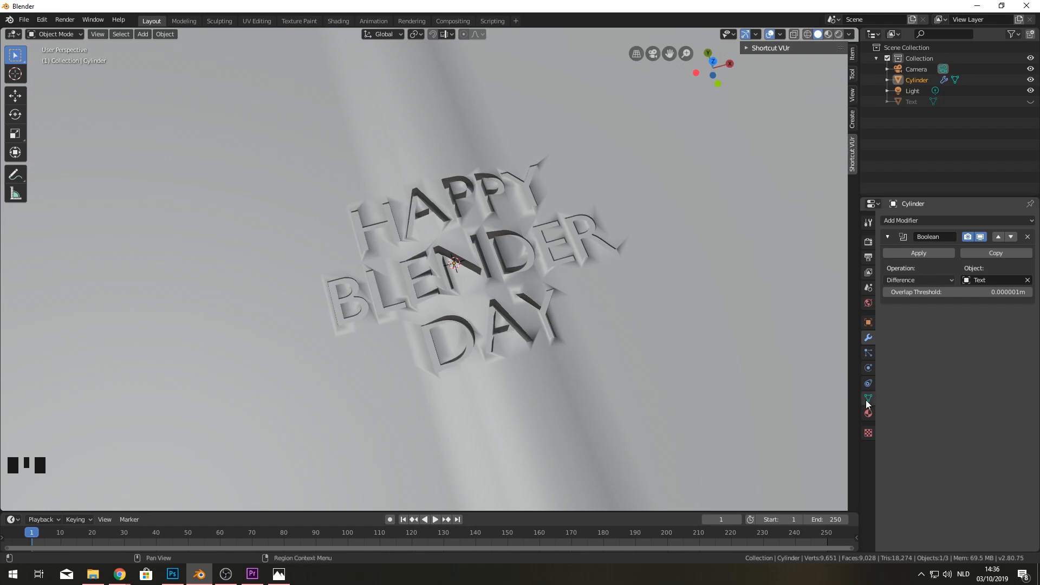
# - Enable Auto Smooth on the cylinder's normals in Object Data and check the shading
pyautogui.click(868, 399)
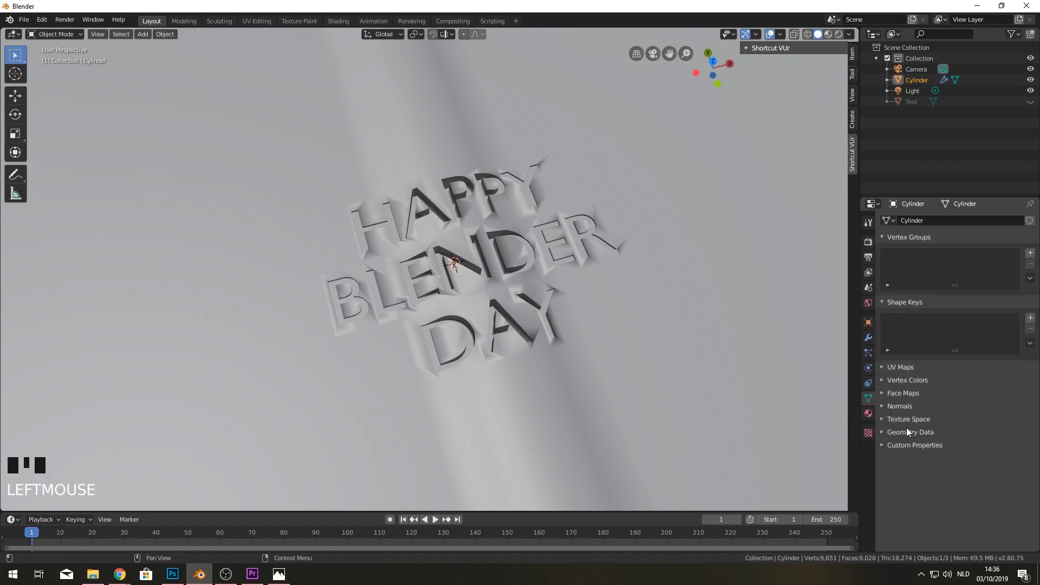
pyautogui.click(882, 405)
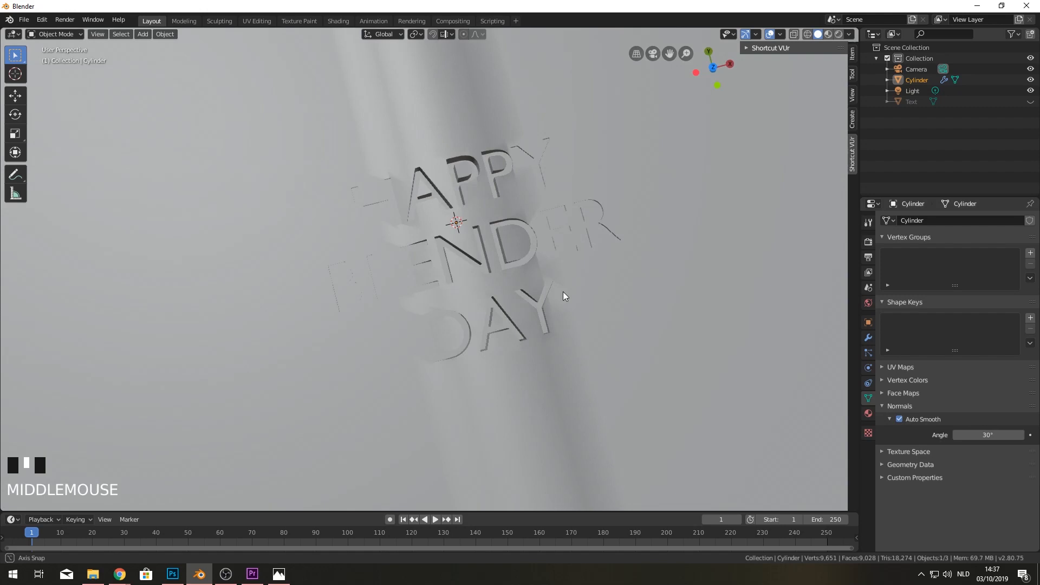
pyautogui.moveTo(563, 296); pyautogui.dragTo(598, 238)
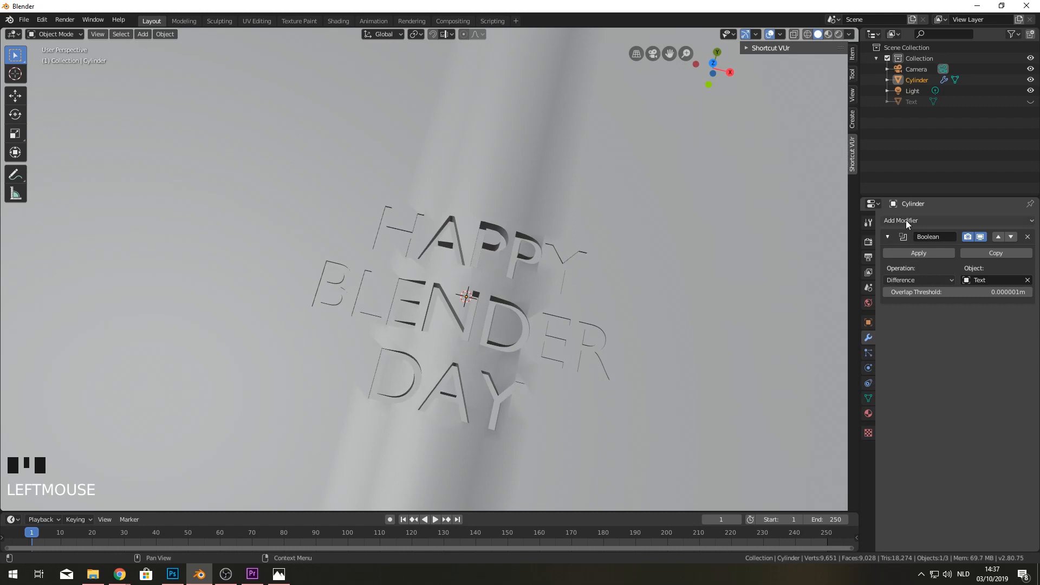
# - Add a Subdivision Surface modifier to the cylinder above the Boolean cut
pyautogui.click(901, 220)
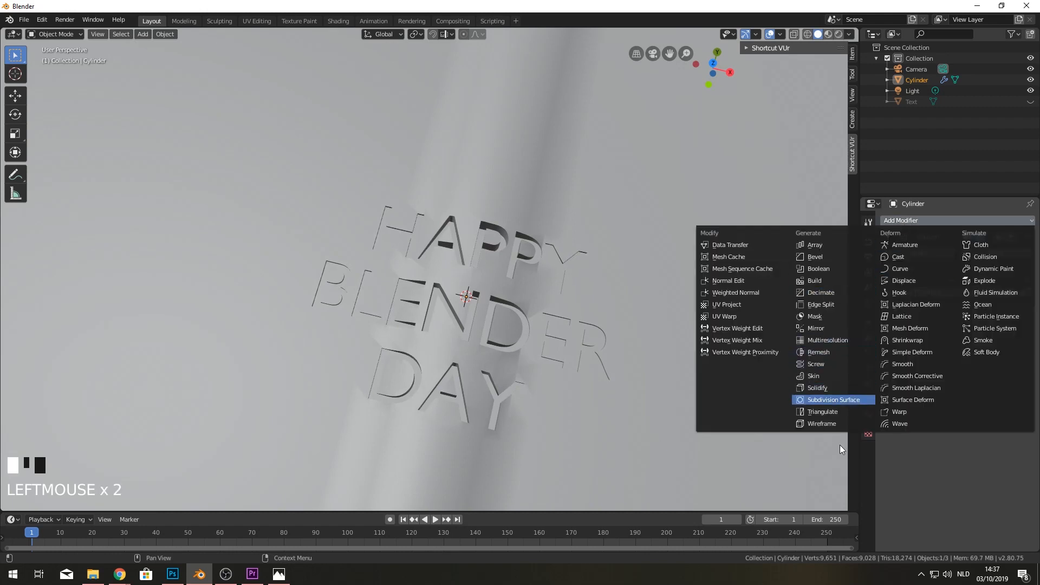
pyautogui.click(832, 400)
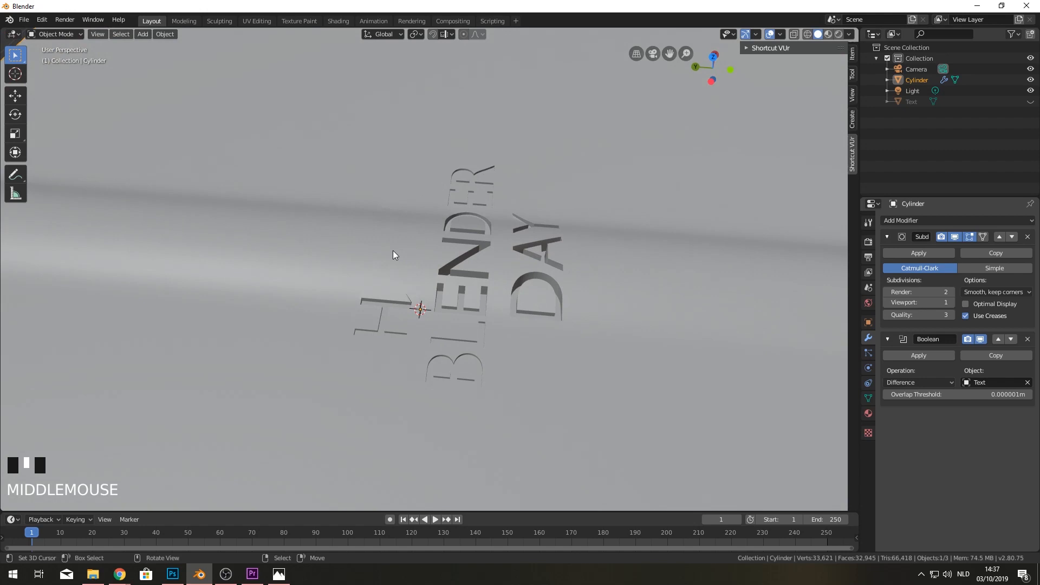
# - Move the cylinder along Z and X so the missing letters start to appear
pyautogui.press('g')
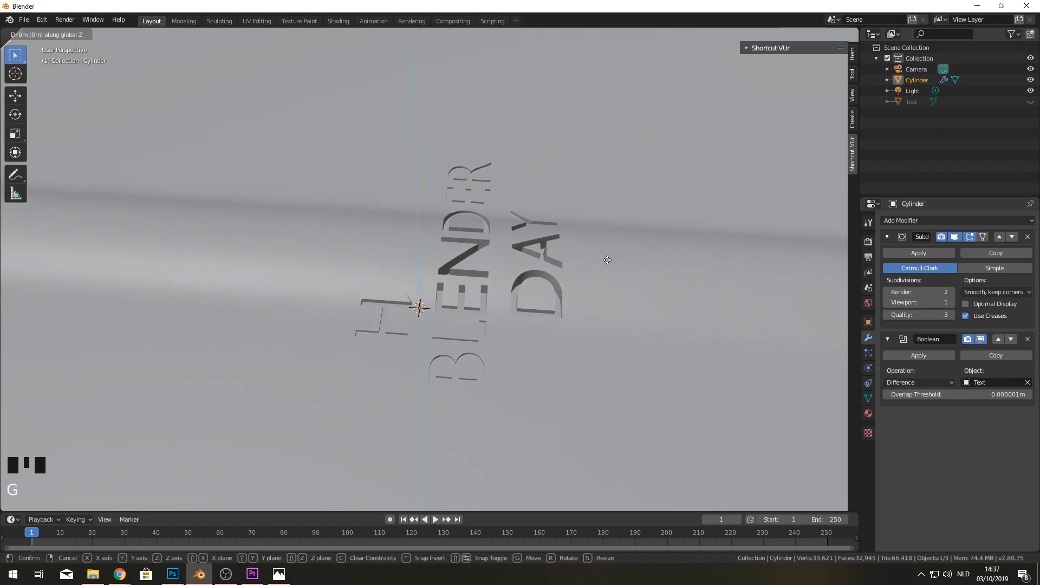
pyautogui.moveTo(607, 276)
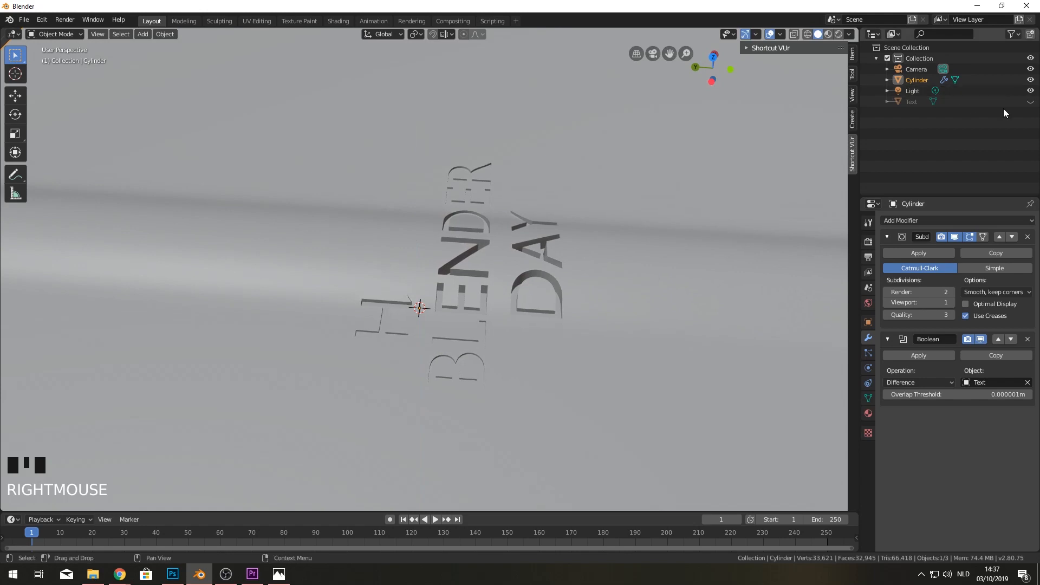
pyautogui.press('Tab')
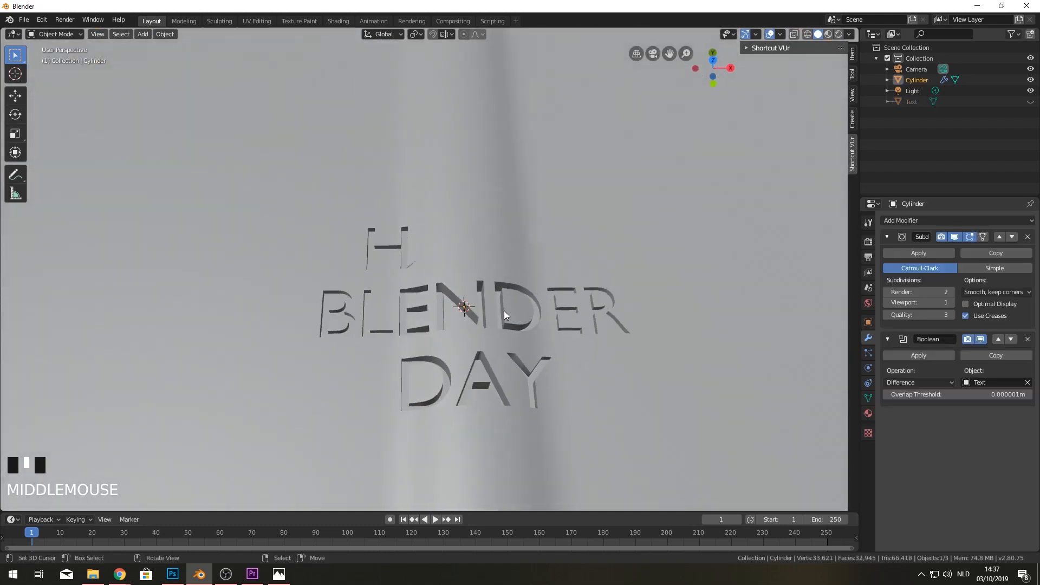
pyautogui.press('g')
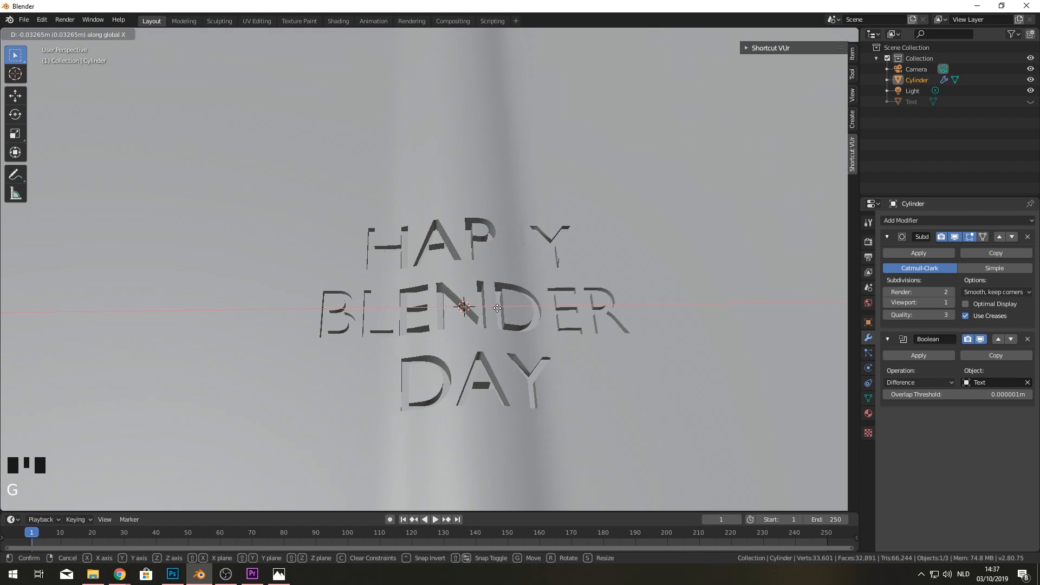
pyautogui.moveTo(495, 308)
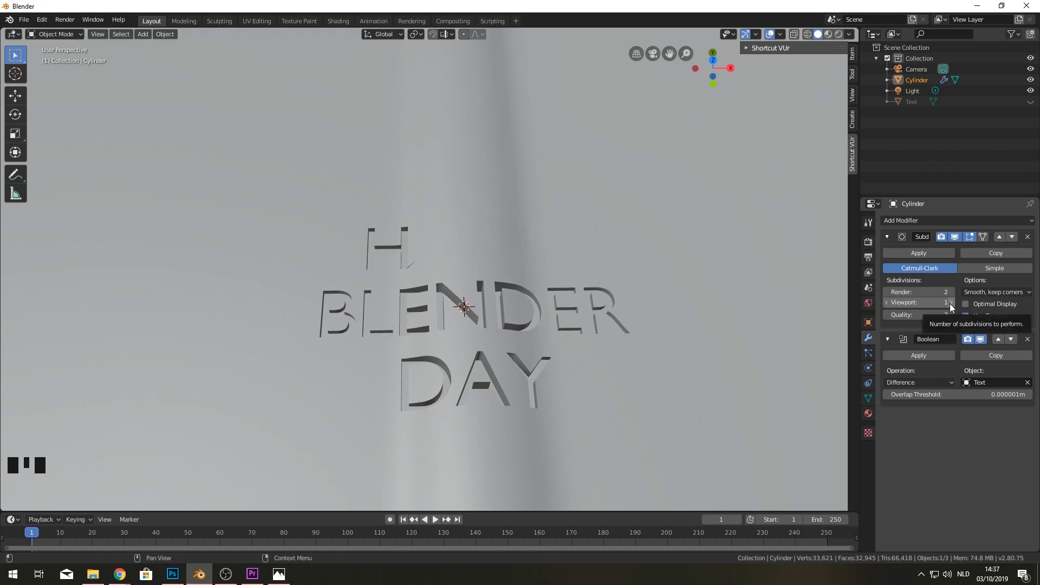
pyautogui.press('g')
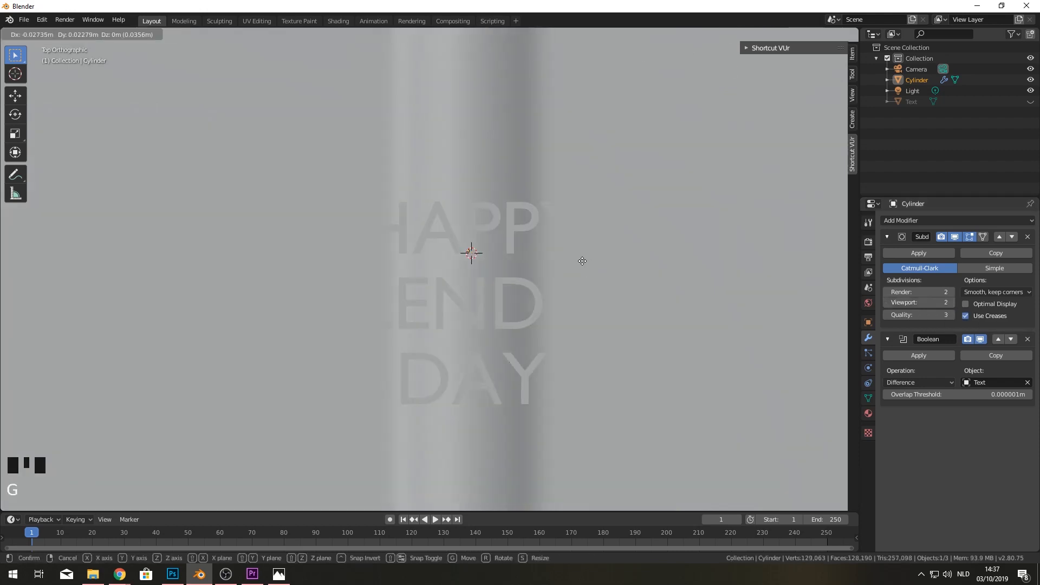
# - Shift and raise the page under the lettering so every letter cuts through, with viewport subdivisions at 2
pyautogui.moveTo(471, 252); pyautogui.dragTo(602, 189)
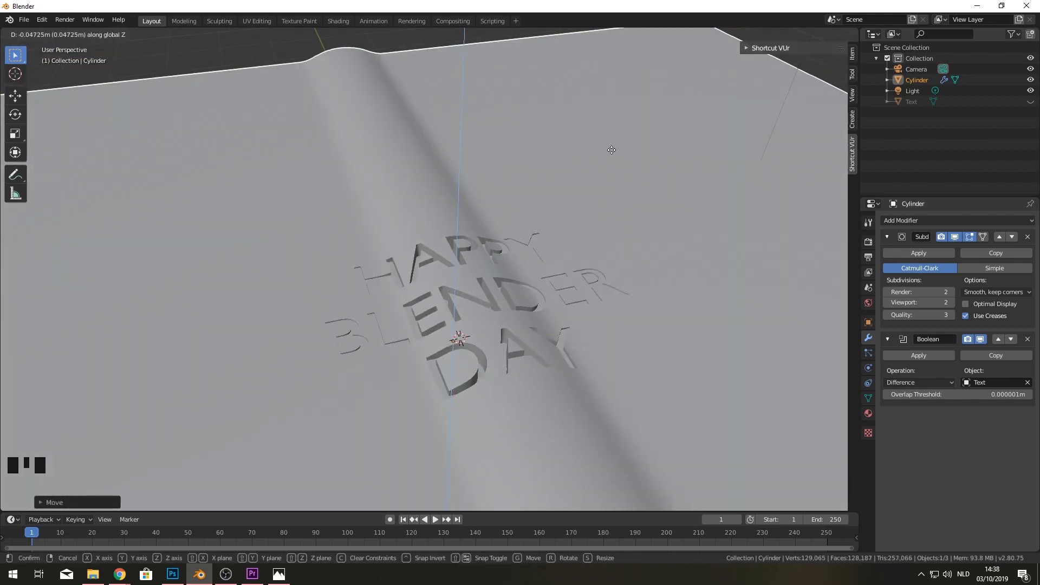
pyautogui.moveTo(610, 149); pyautogui.dragTo(574, 246)
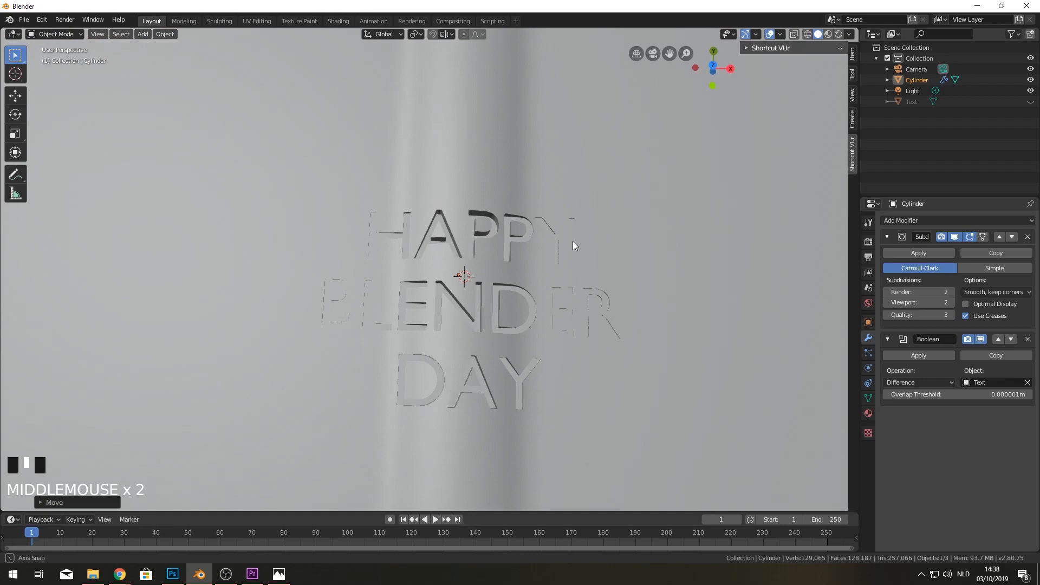
pyautogui.scroll(-3)
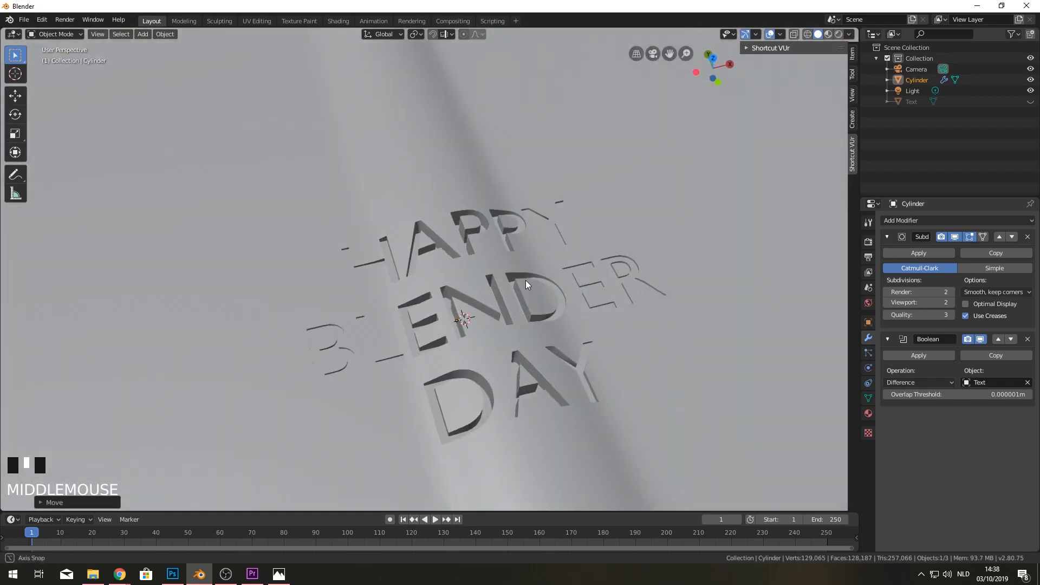
pyautogui.scroll(-3)
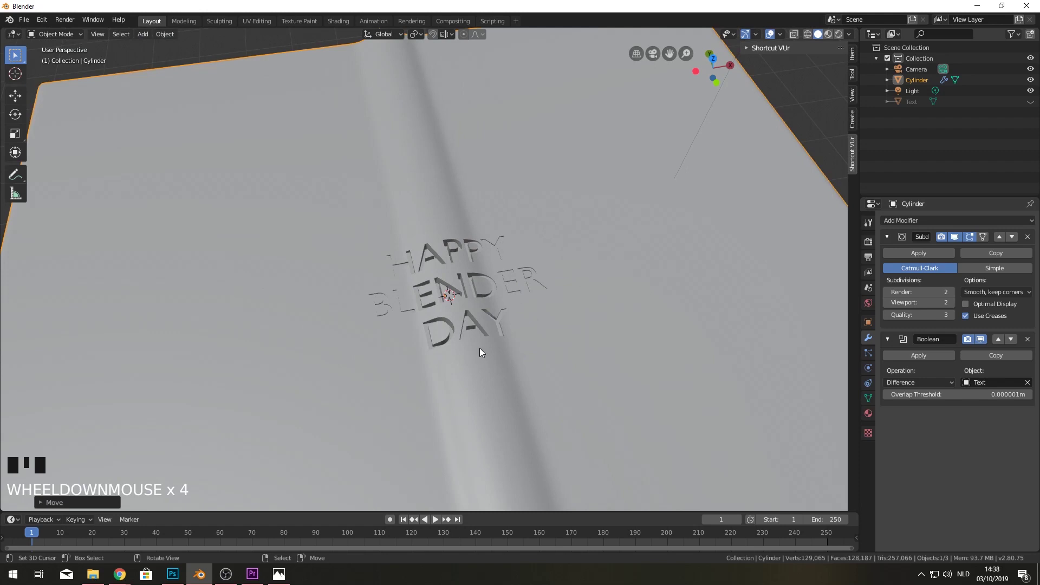
pyautogui.moveTo(240, 517)
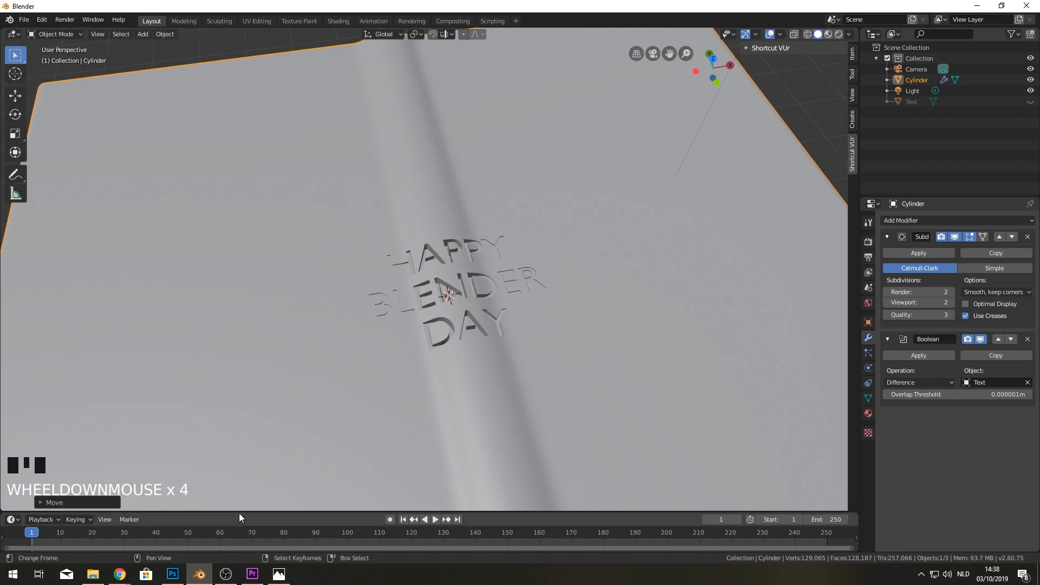
# - Switch the lower area to the Shader Editor and set the Principled BSDF base colour to orange
pyautogui.click(9, 410)
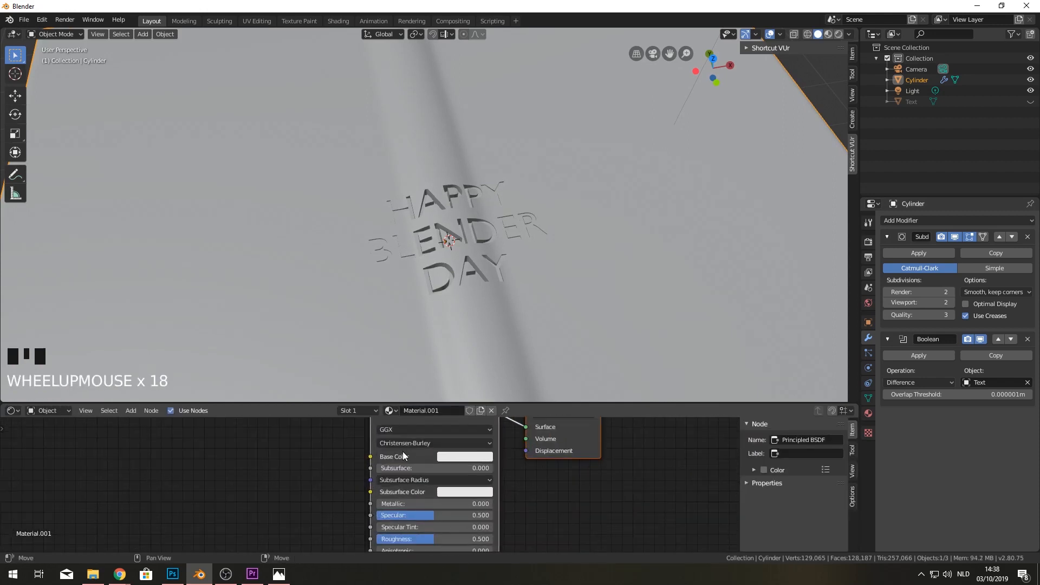
pyautogui.click(464, 457)
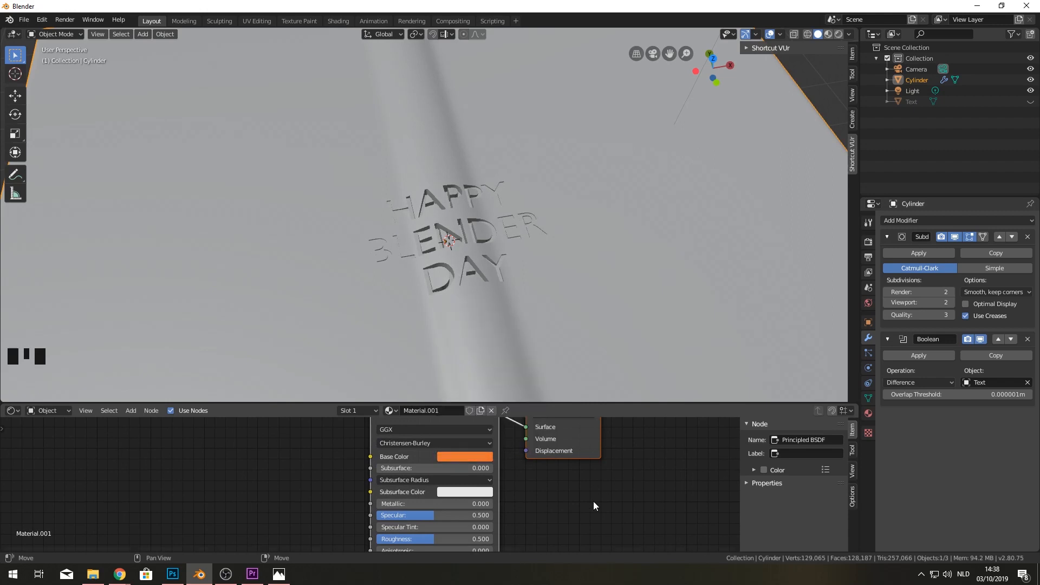
pyautogui.scroll(-3)
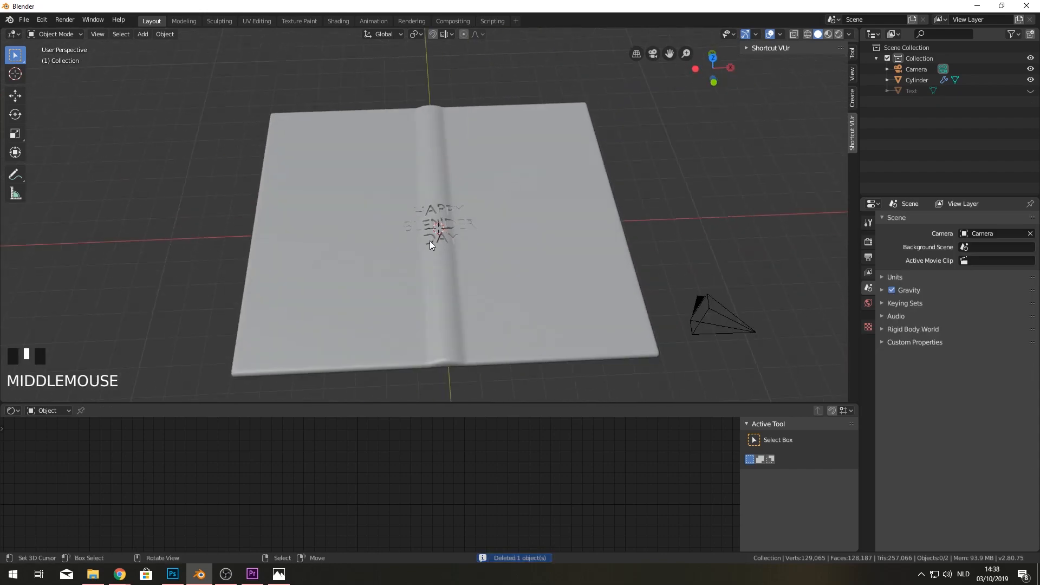
# - Switch the Shader Editor to World nodes and load an HDRI image into an Environment Texture
pyautogui.scroll(3)
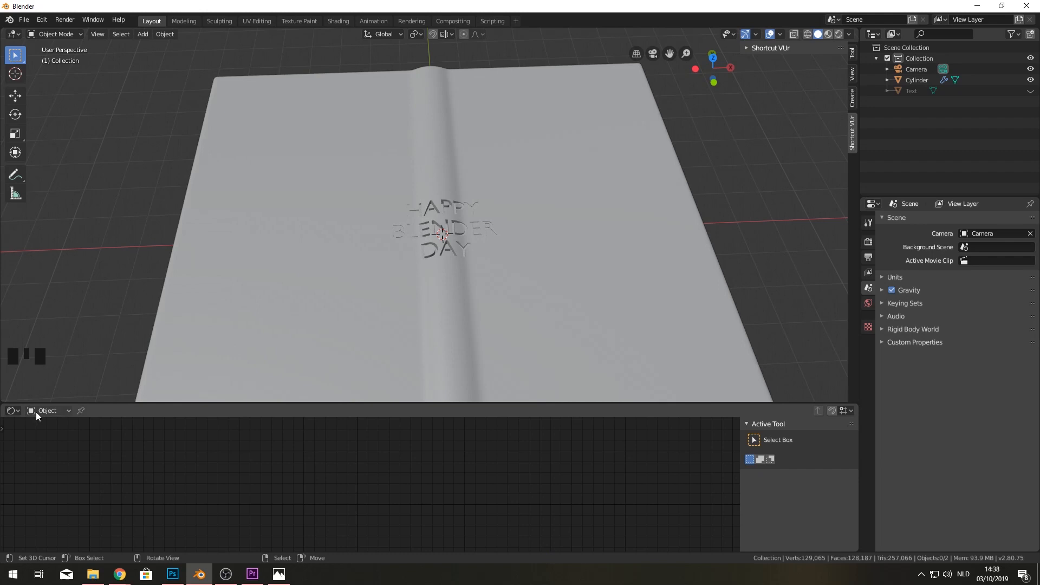
pyautogui.click(49, 411)
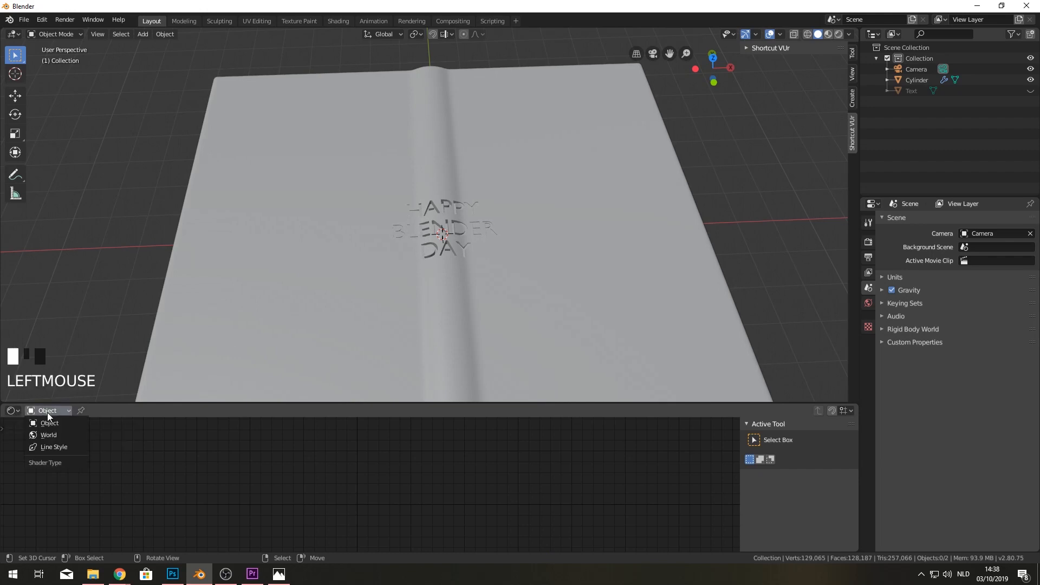
pyautogui.click(48, 435)
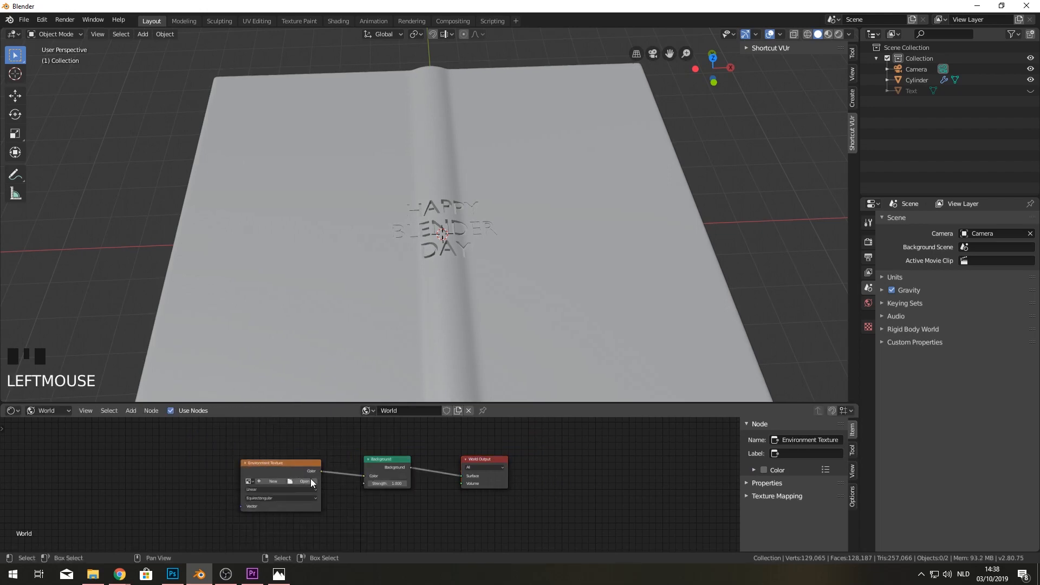
pyautogui.click(303, 481)
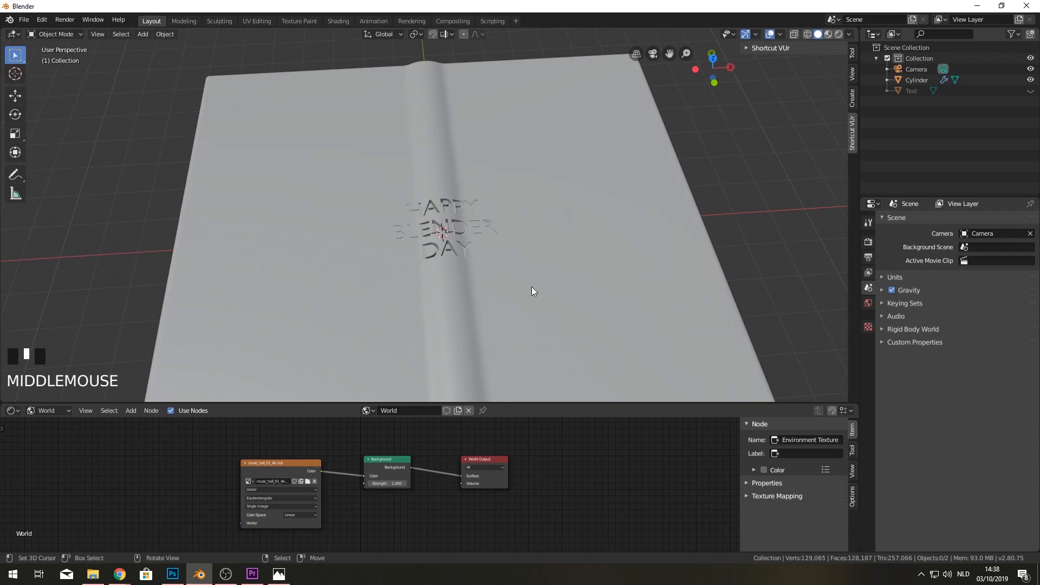
pyautogui.scroll(3)
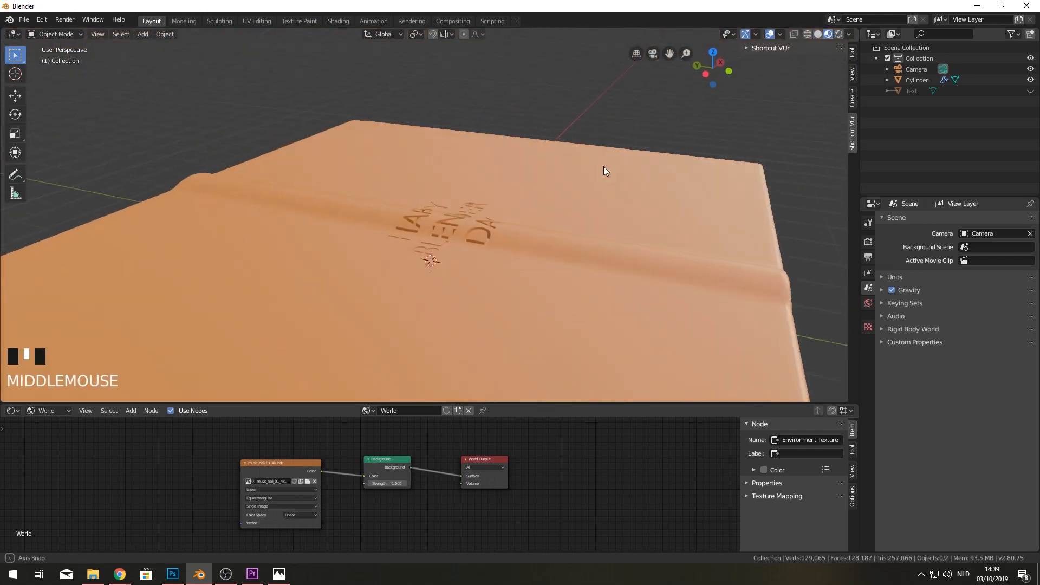
# - Enable Lock Camera to View in the N-panel View settings
pyautogui.moveTo(604, 172); pyautogui.dragTo(521, 224)
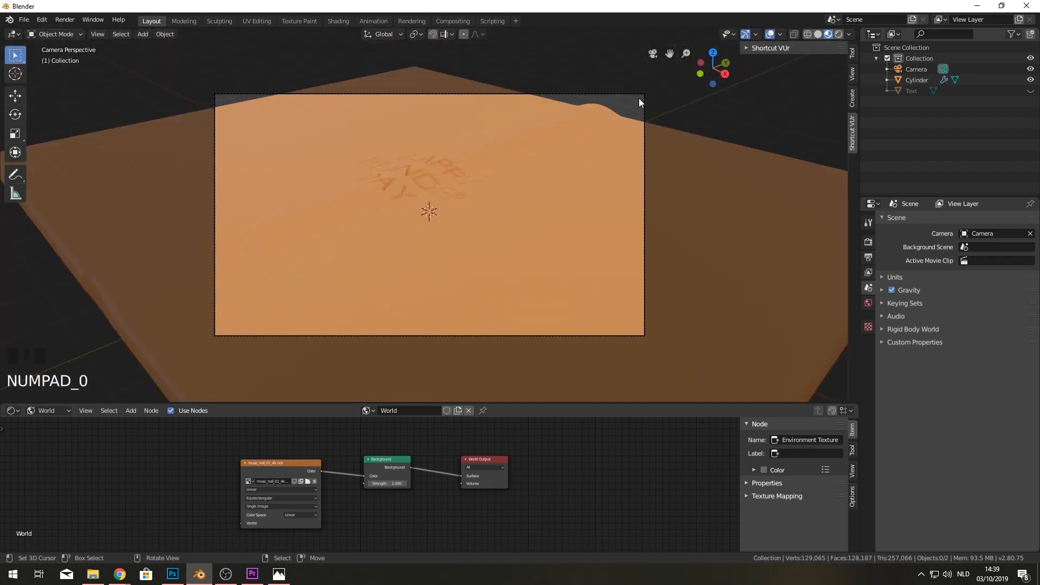
pyautogui.moveTo(639, 111)
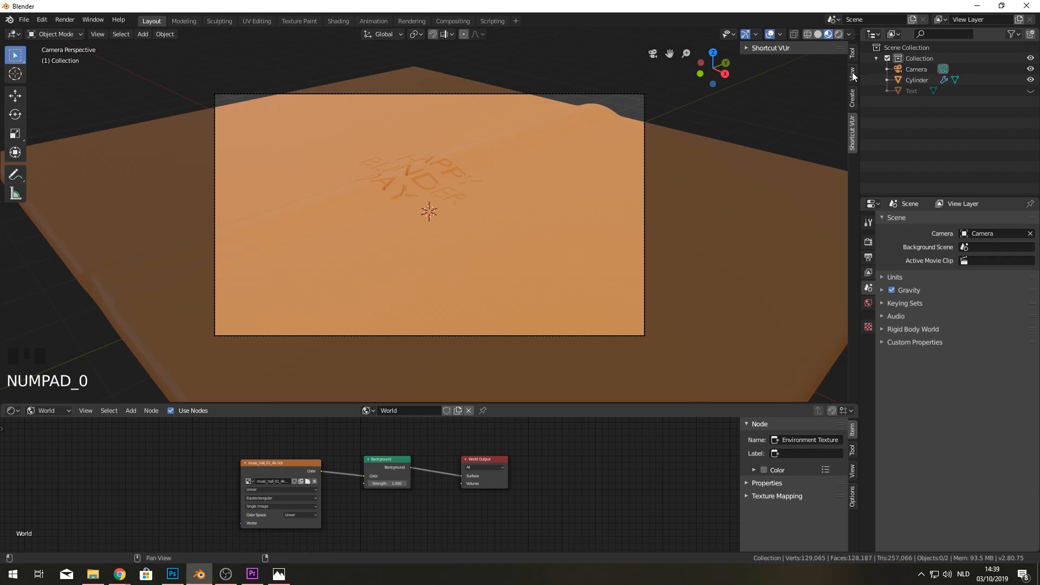
pyautogui.click(852, 70)
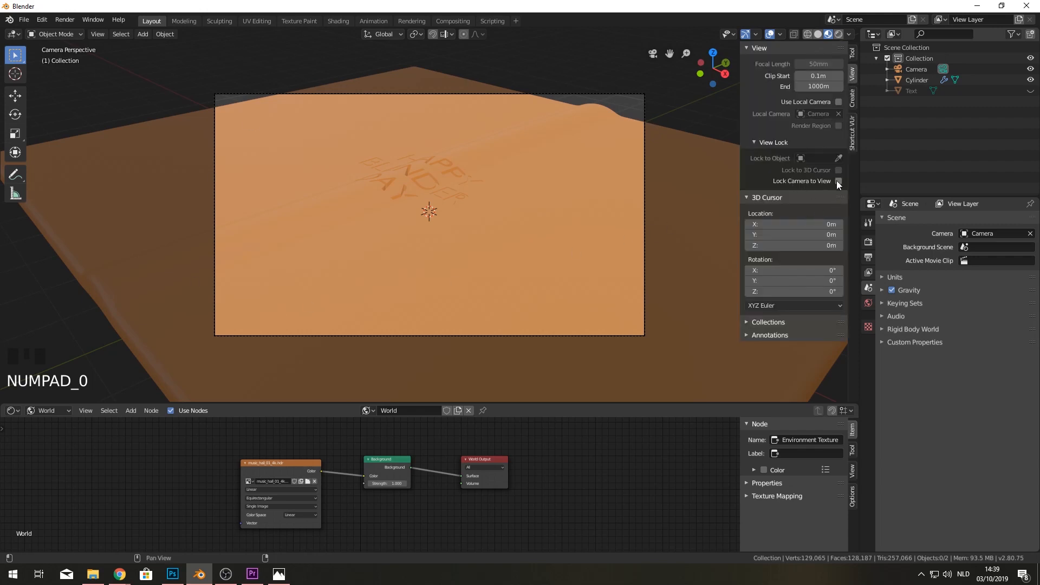
pyautogui.click(839, 181)
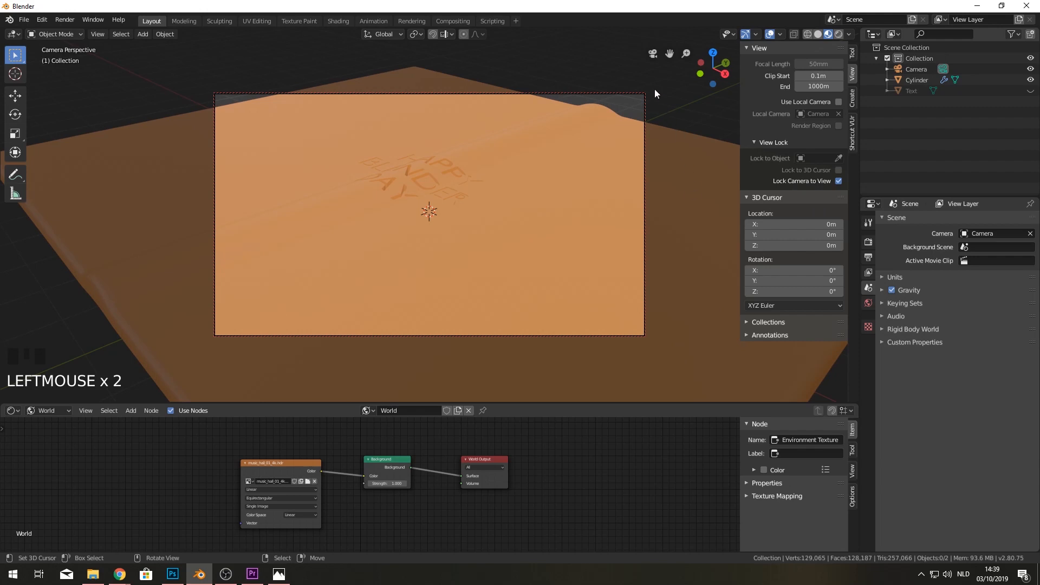
pyautogui.moveTo(647, 300)
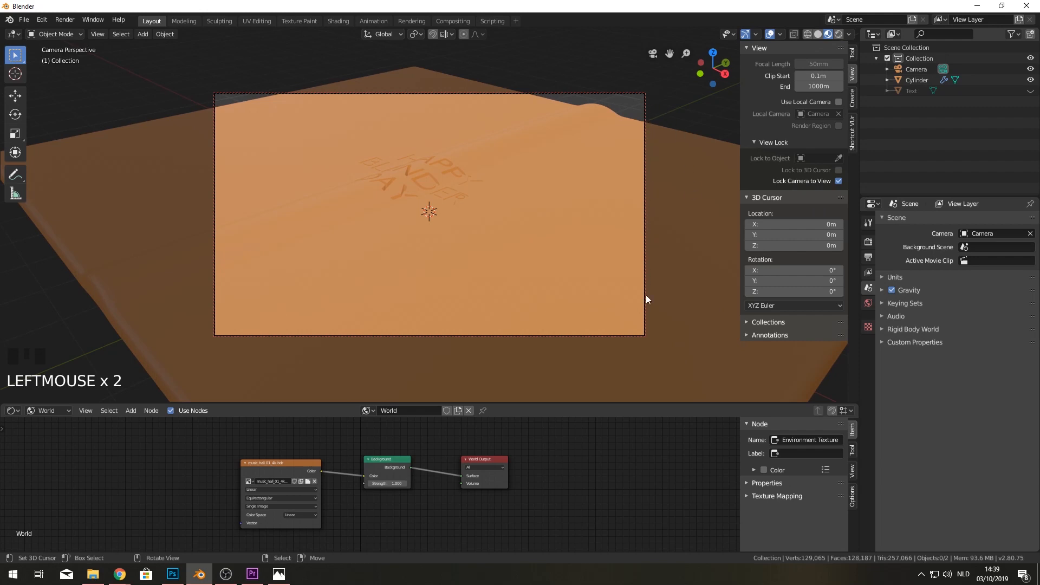
pyautogui.moveTo(217, 136)
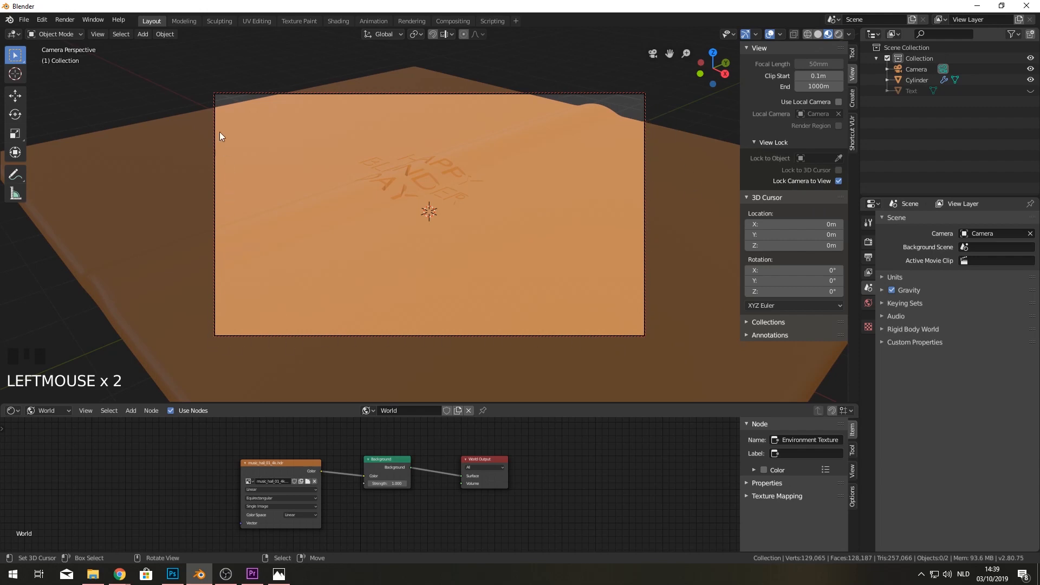
pyautogui.moveTo(461, 191)
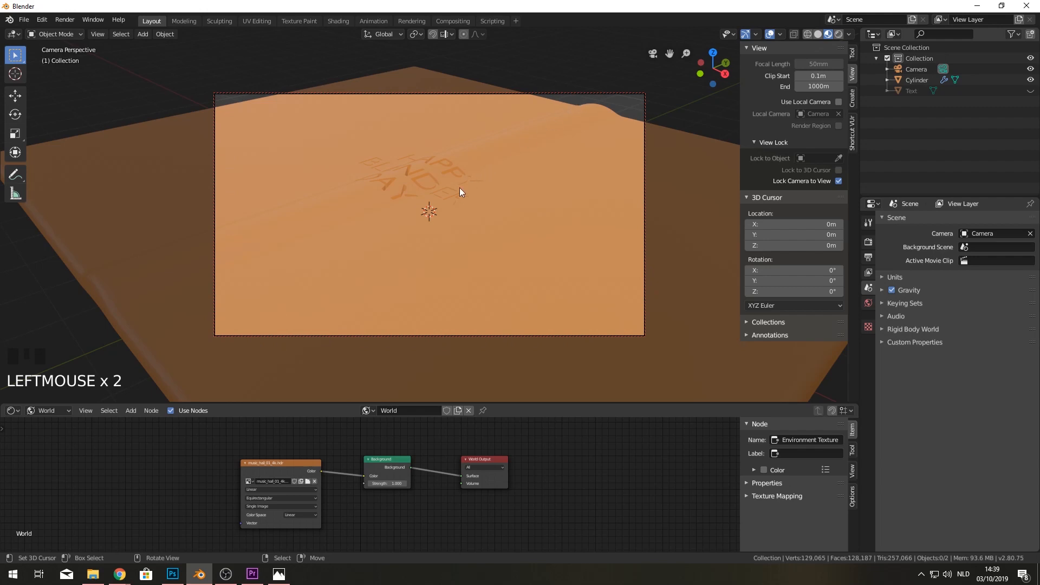
# - Aim and reframe the camera so HAPPY BLENDER DAY faces it straight on
pyautogui.moveTo(461, 193); pyautogui.dragTo(524, 214)
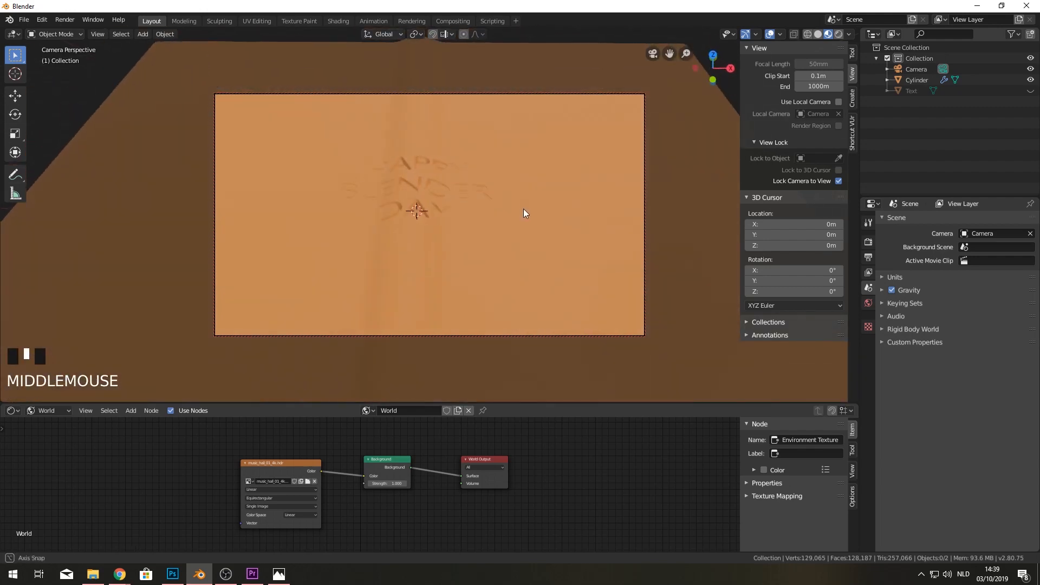
pyautogui.moveTo(524, 213); pyautogui.dragTo(535, 239)
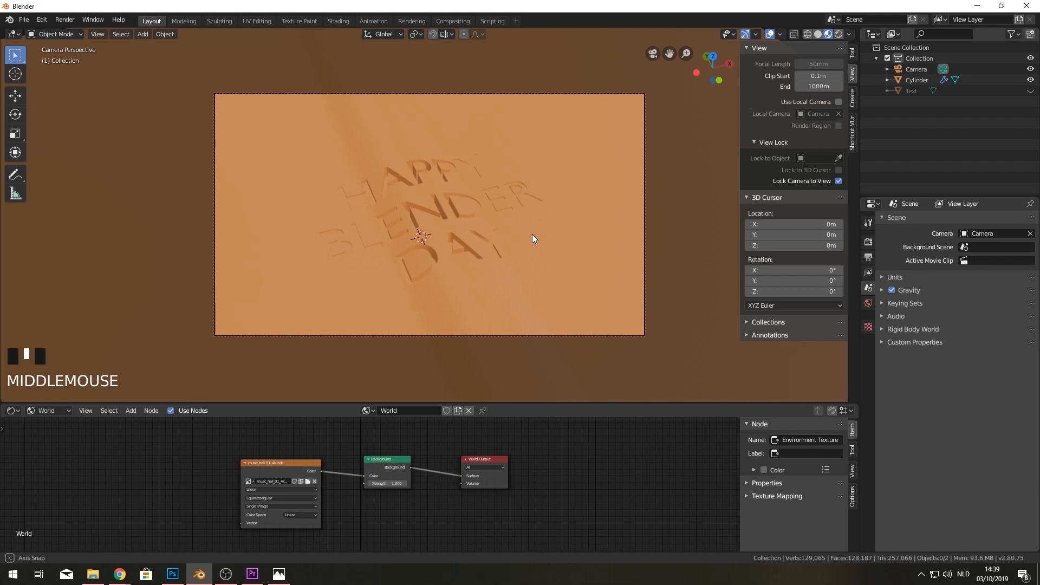
pyautogui.moveTo(534, 238); pyautogui.dragTo(541, 232)
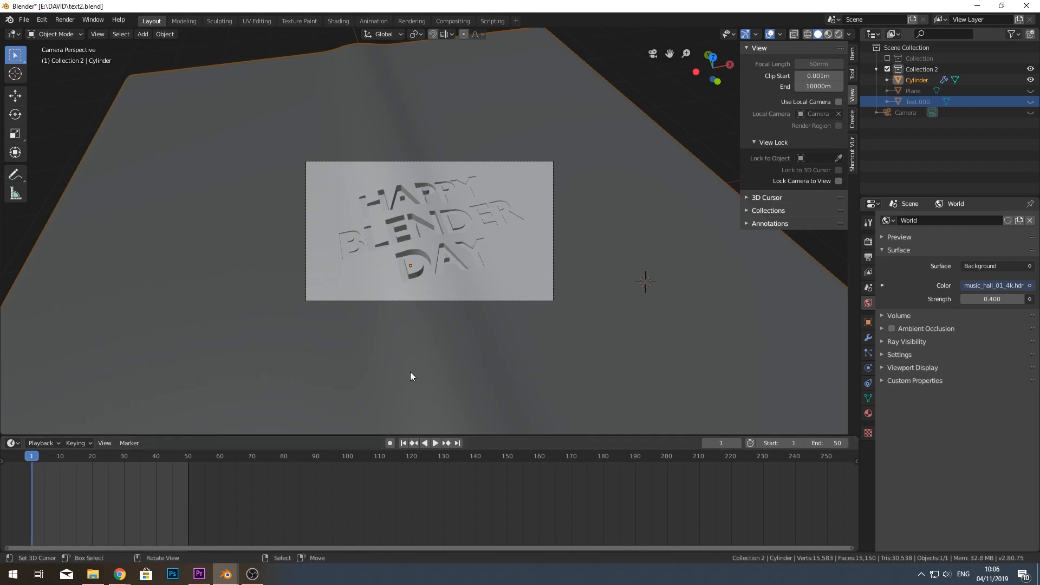
# - Slide the cylinder along X and key its location at frame 1
pyautogui.press('g')
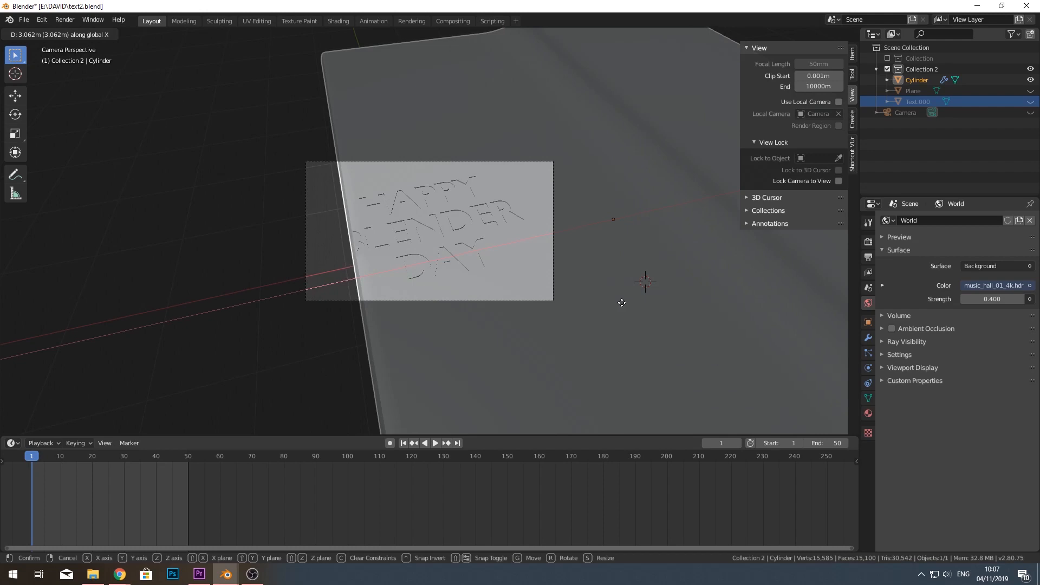
pyautogui.click(484, 319)
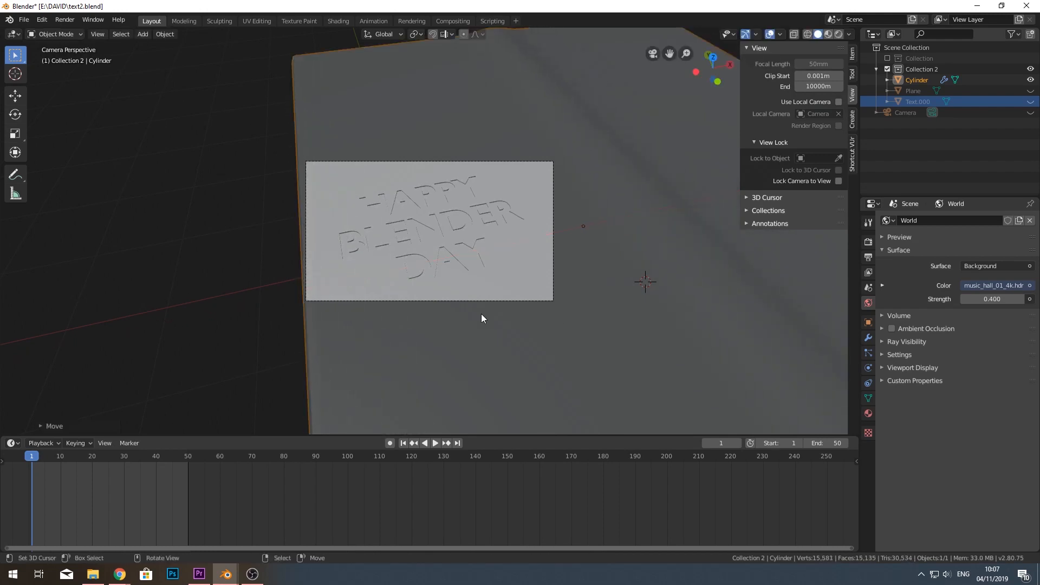
pyautogui.moveTo(313, 303)
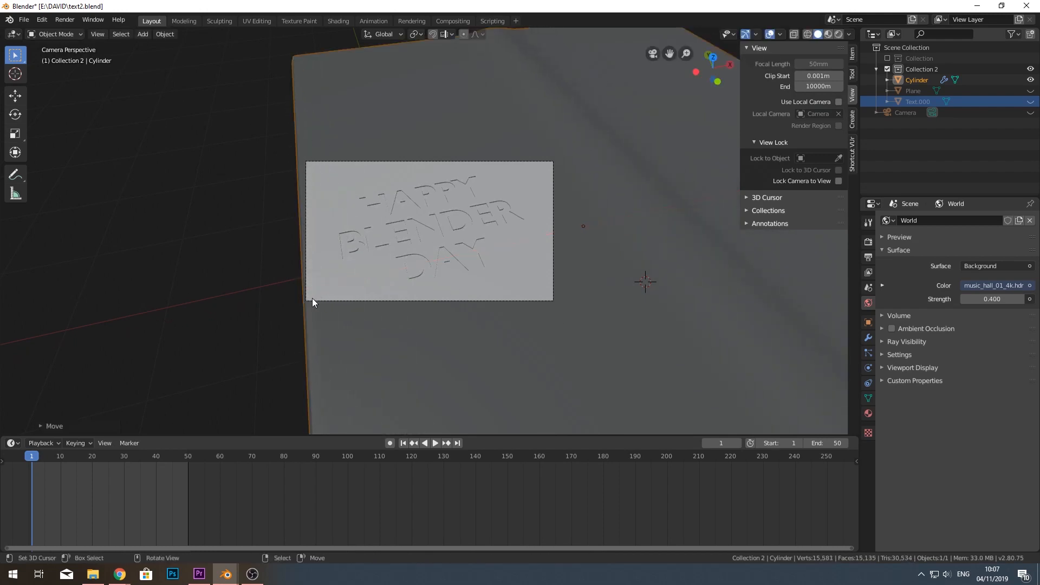
pyautogui.moveTo(518, 189)
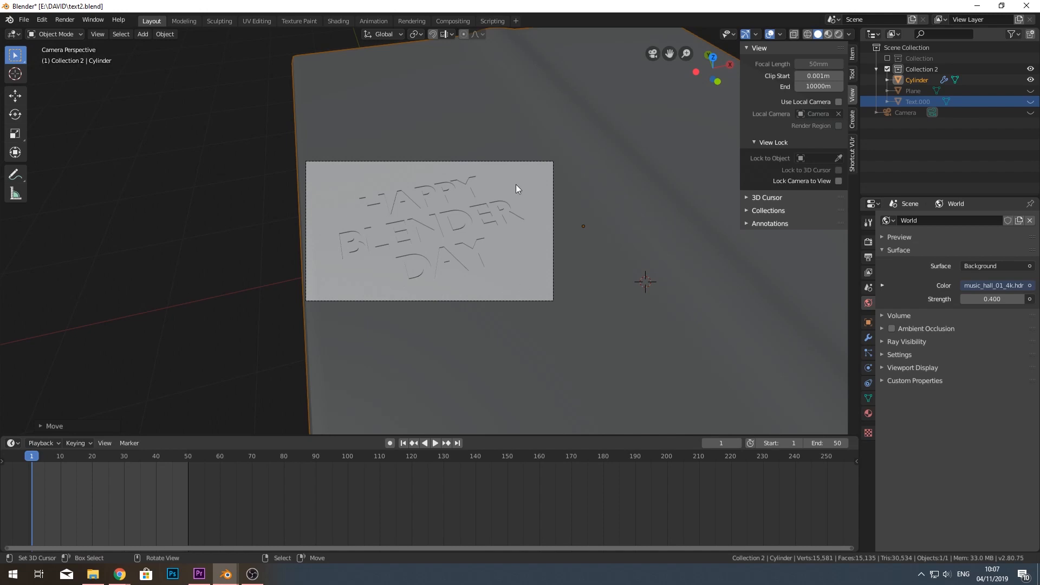
pyautogui.moveTo(423, 268)
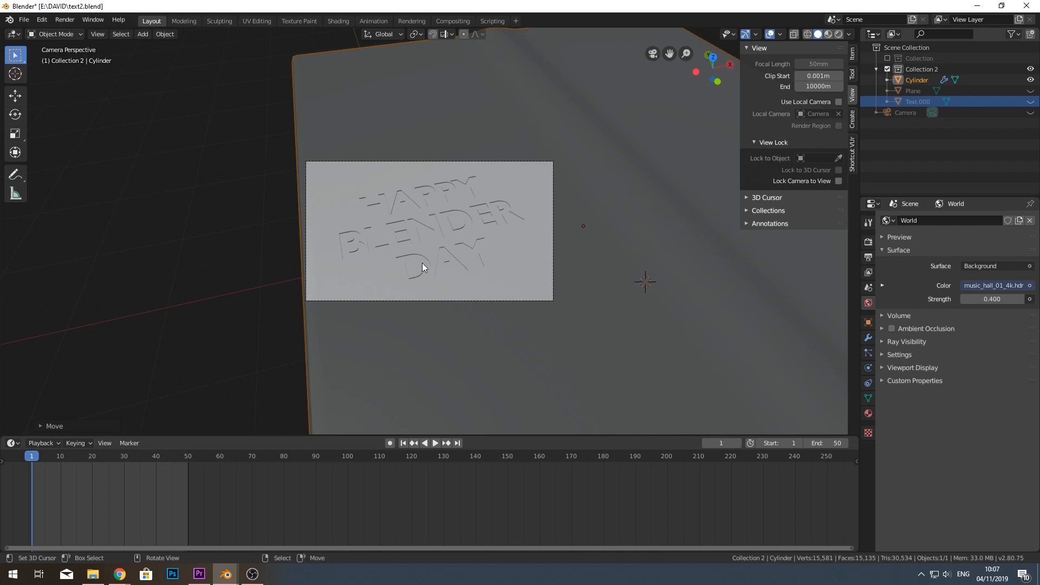
pyautogui.press('i')
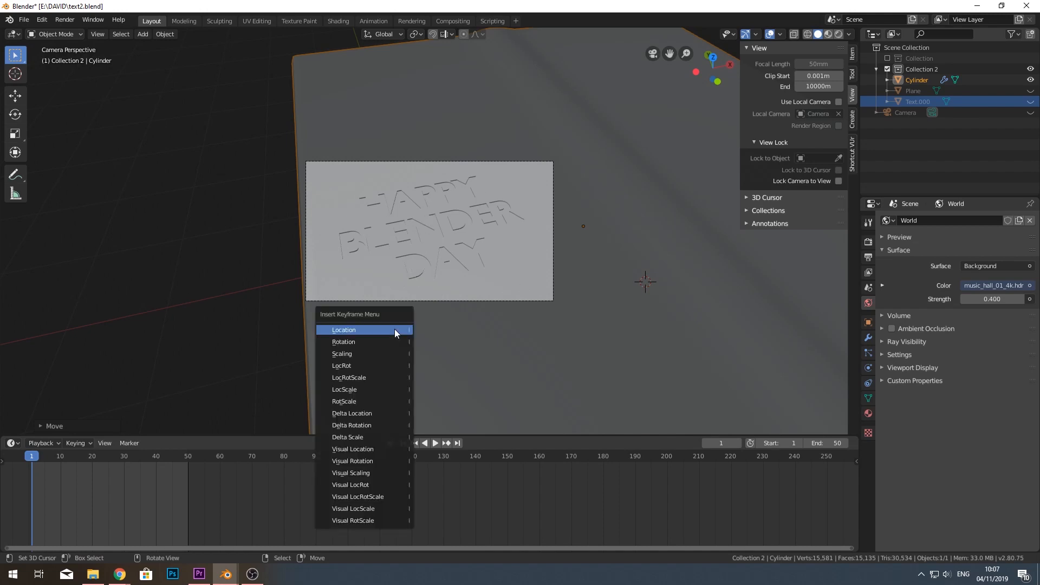
pyautogui.moveTo(358, 334)
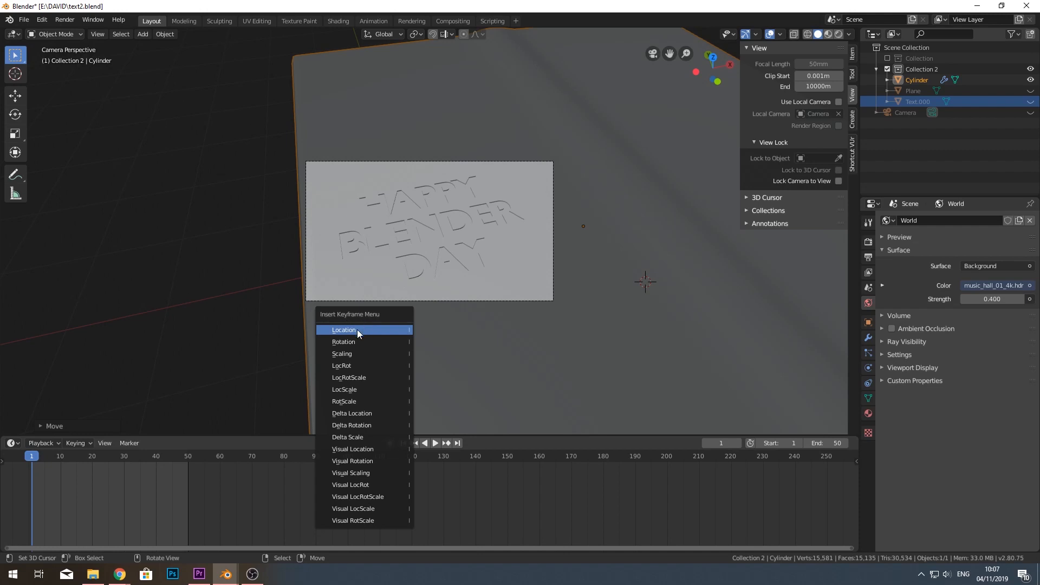
pyautogui.click(343, 330)
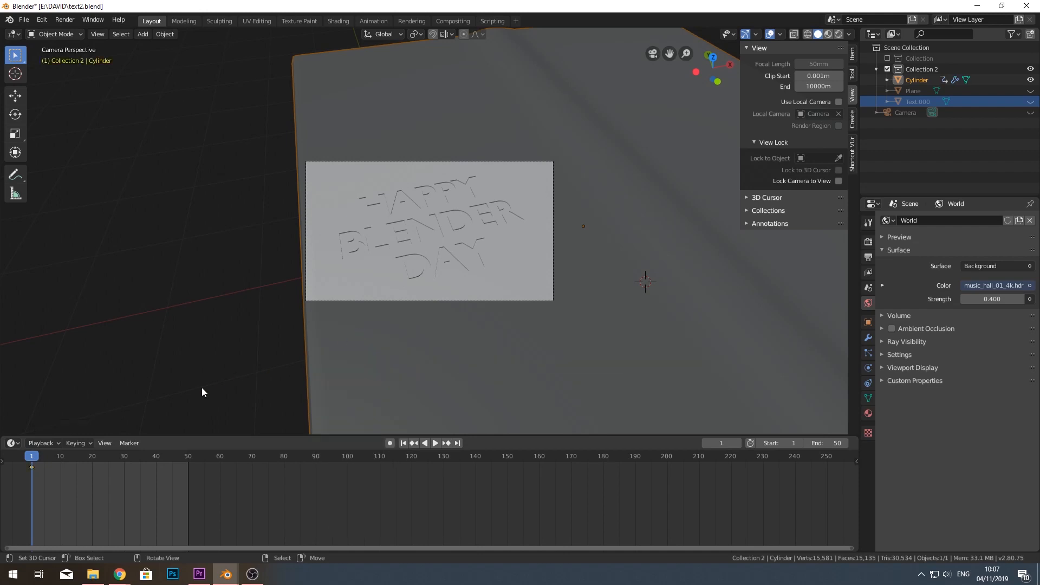
# - At frame 50, move the cylinder again and key the available channels
pyautogui.click(436, 443)
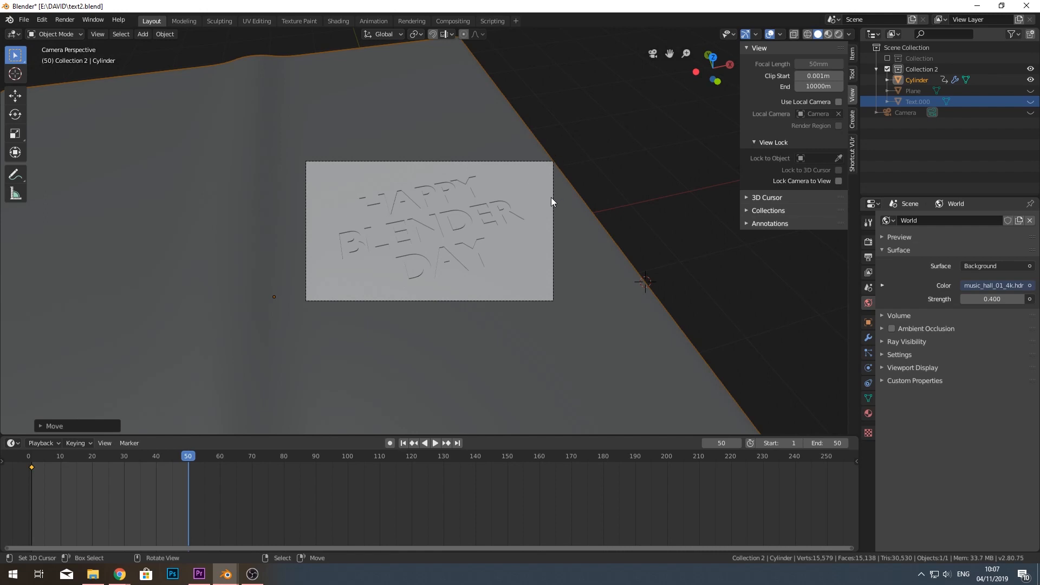
pyautogui.press('I')
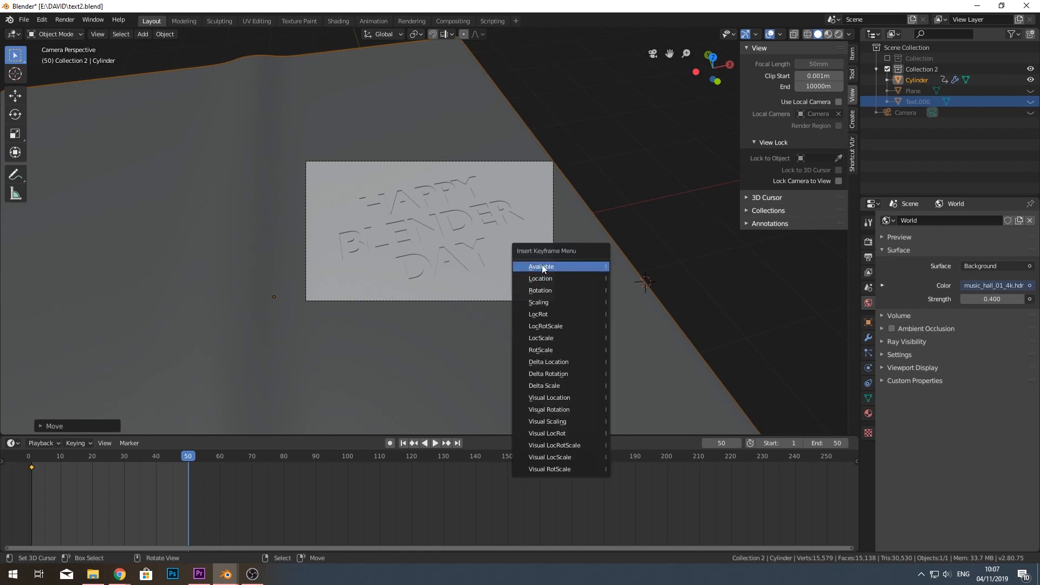
pyautogui.click(541, 267)
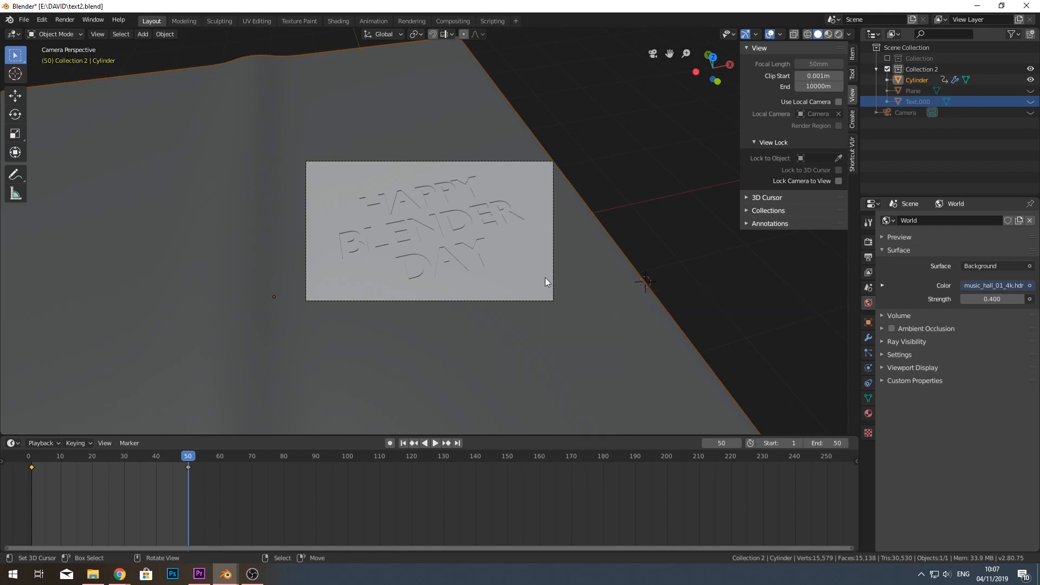
pyautogui.click(436, 442)
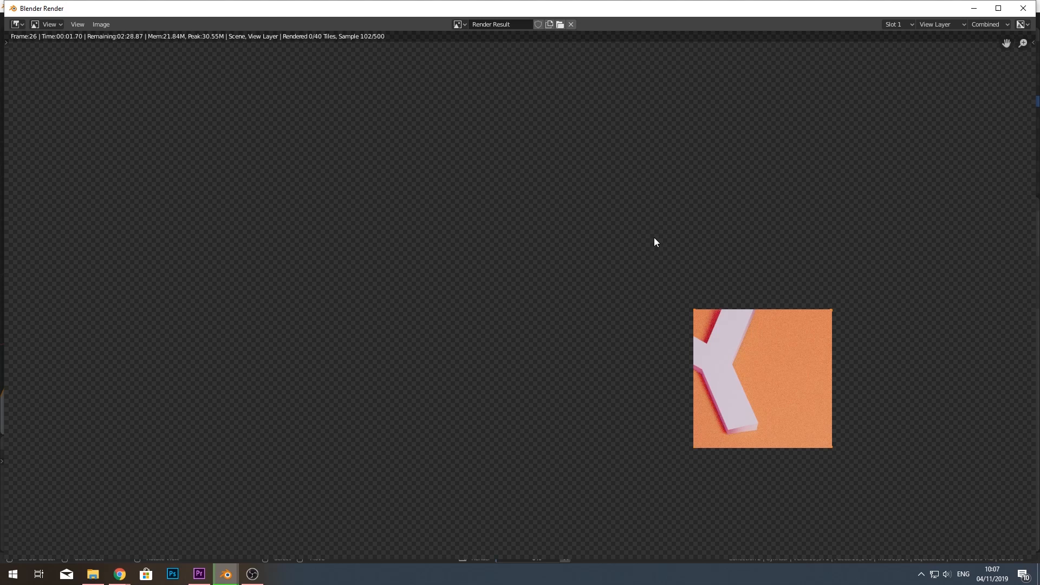
pyautogui.moveTo(795, 424)
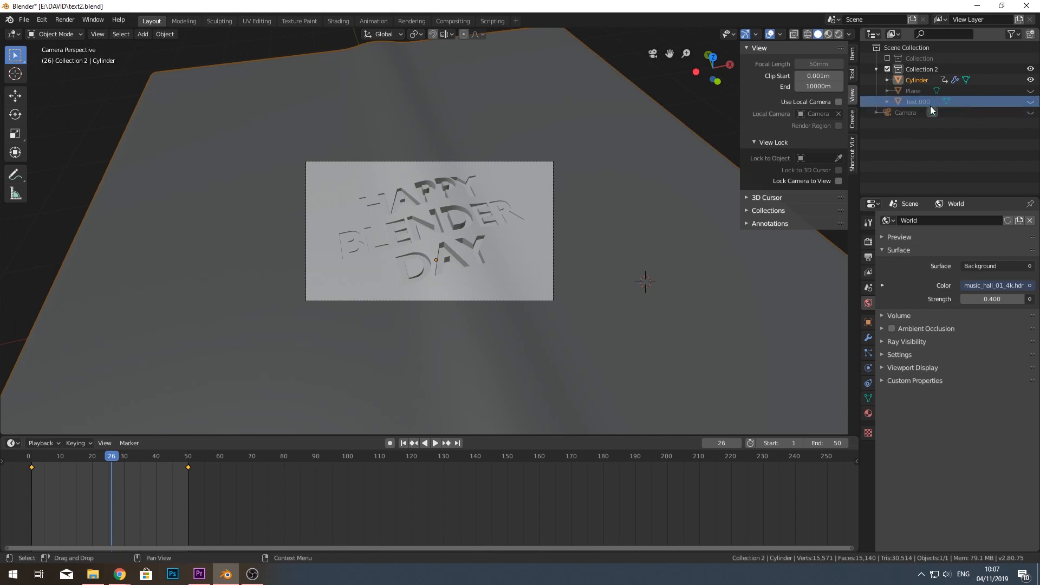
# - Select Text.000 in the Outliner and show its Object Properties transform
pyautogui.click(918, 102)
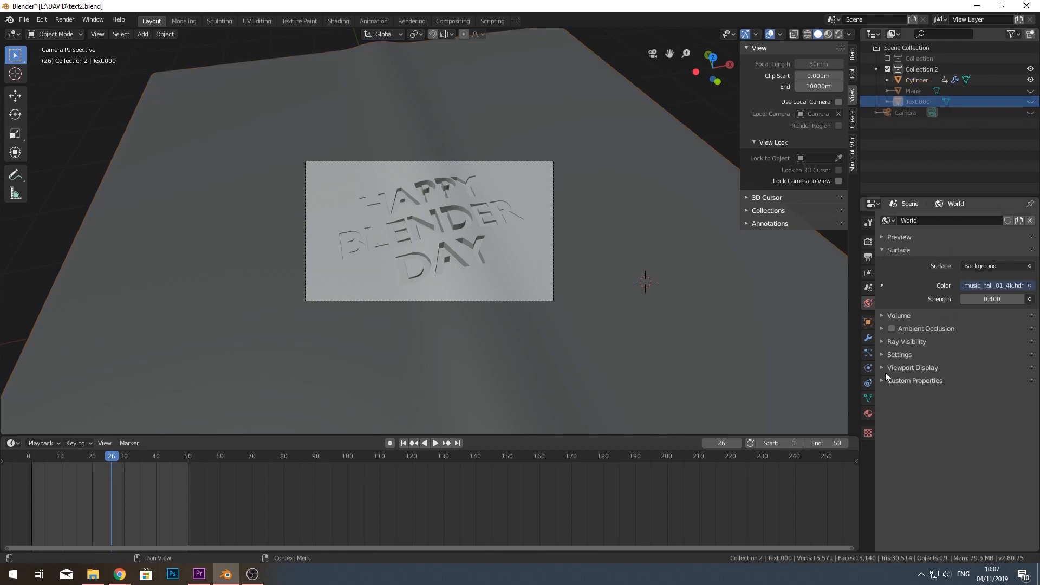
pyautogui.click(868, 323)
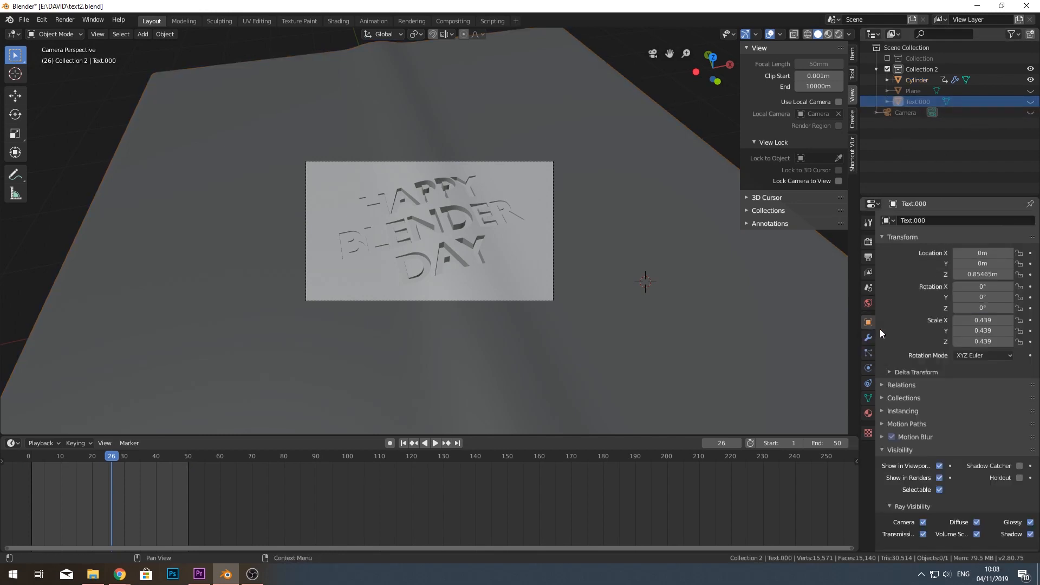